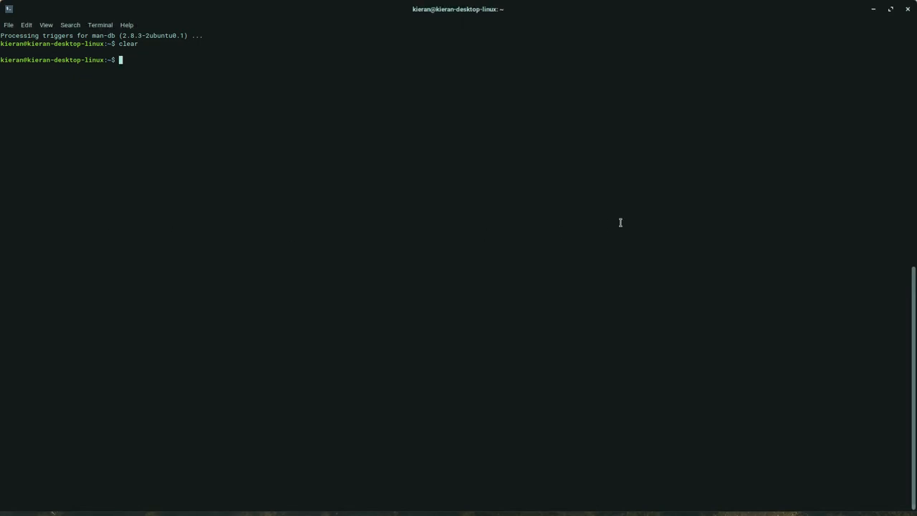
Run sudo apt update and install python3 and python3-pip with -y in one chained command.
text(sudo apt get update && sudo apt install python3 -y && sudo apt install python3-pip -y)
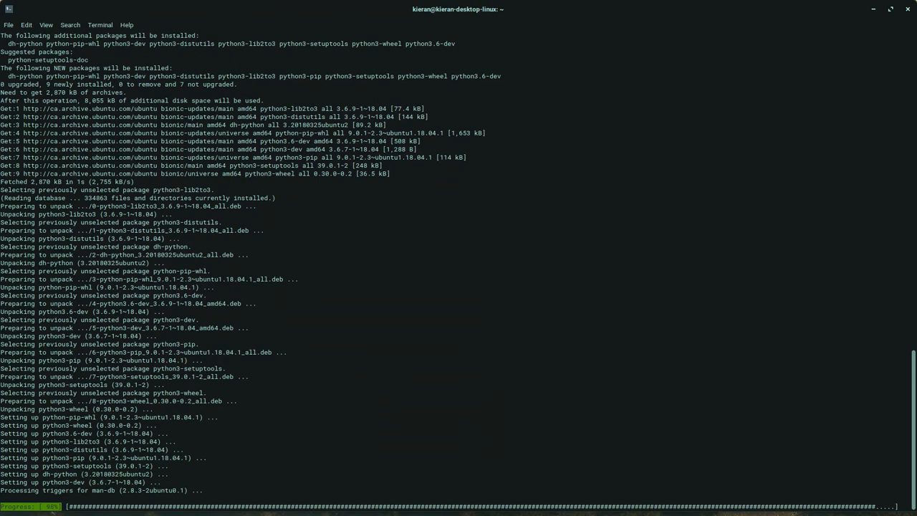
scroll(down, 3)
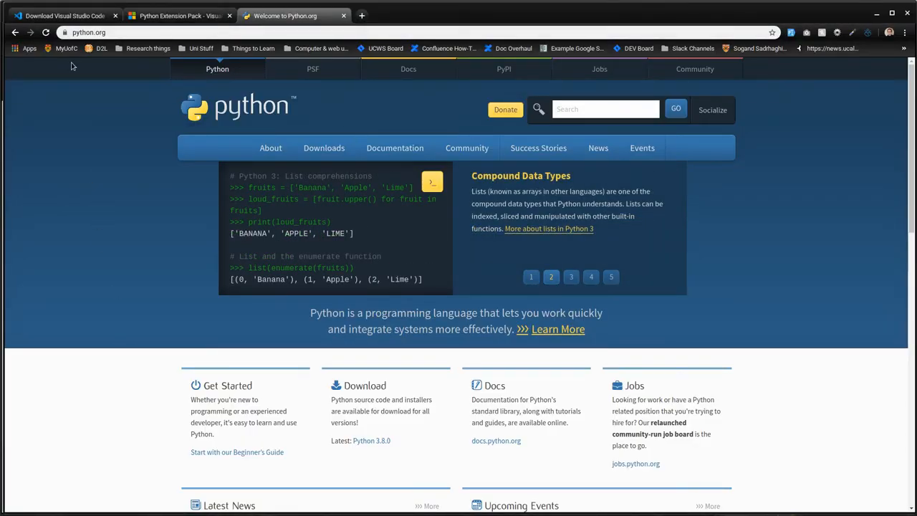
mouse_move(158, 195)
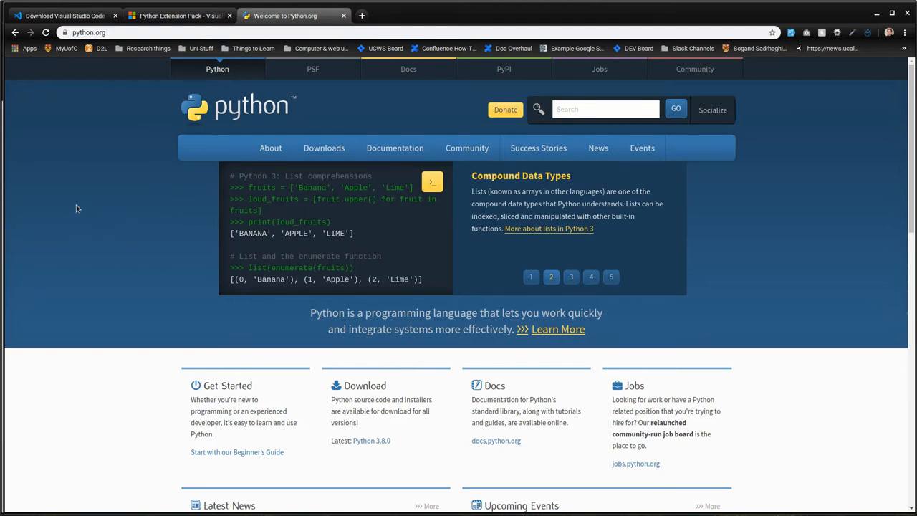
mouse_move(145, 198)
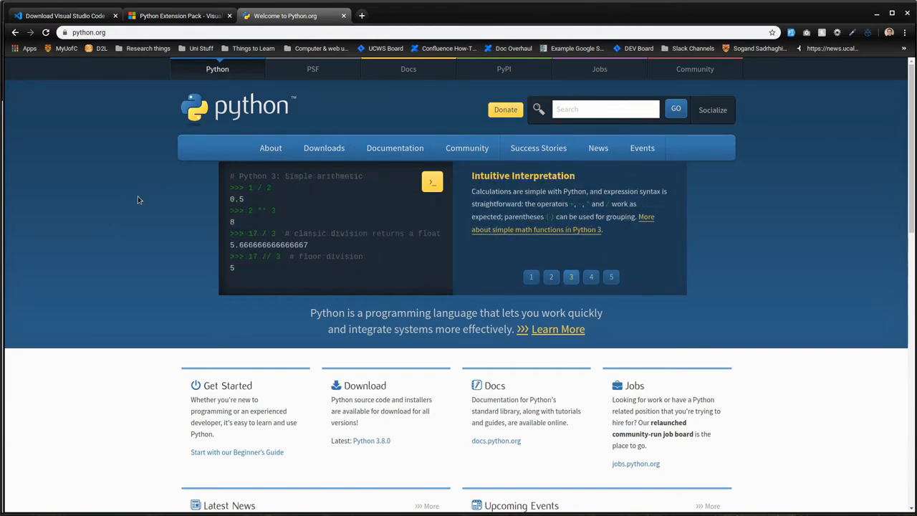
mouse_move(133, 195)
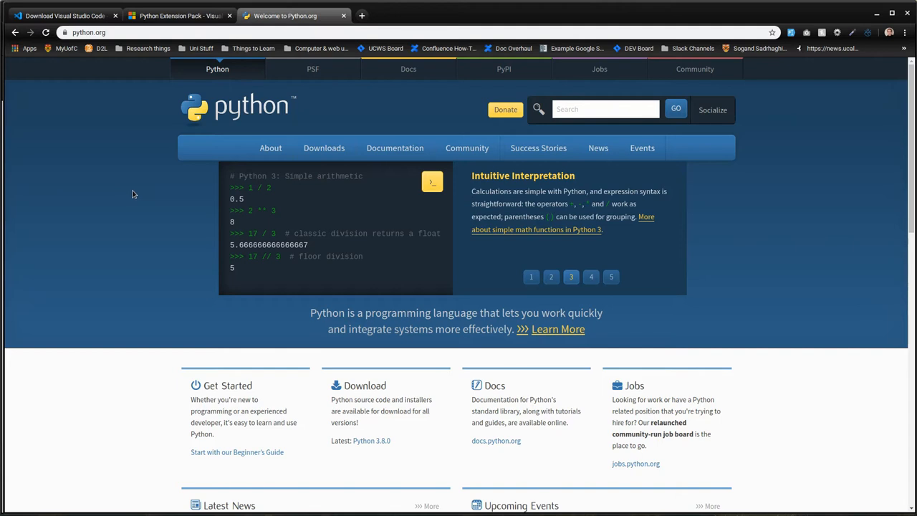
mouse_move(324, 148)
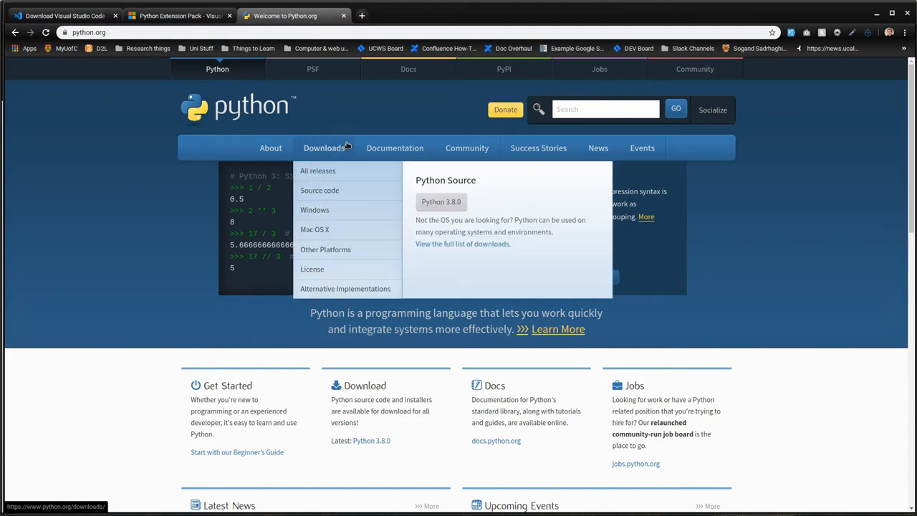
mouse_move(323, 147)
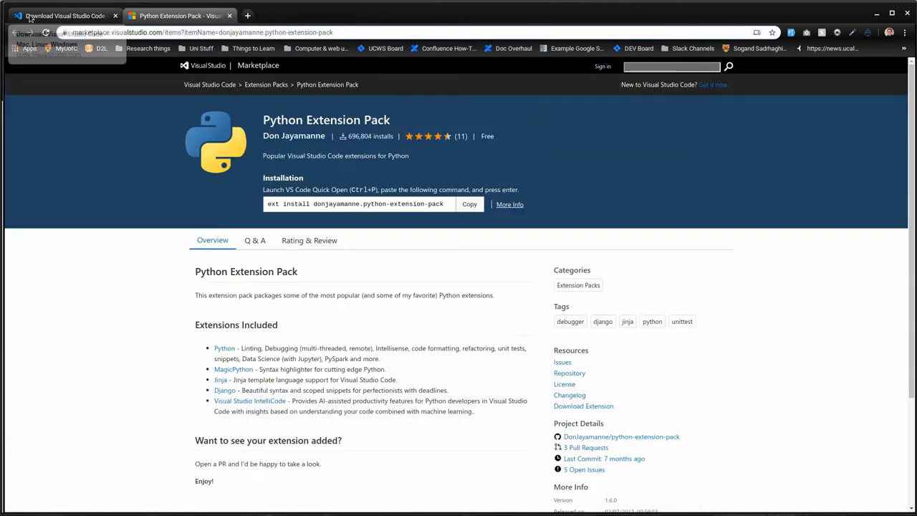
Bring up the Visual Studio Code download page in Chrome.
click(65, 14)
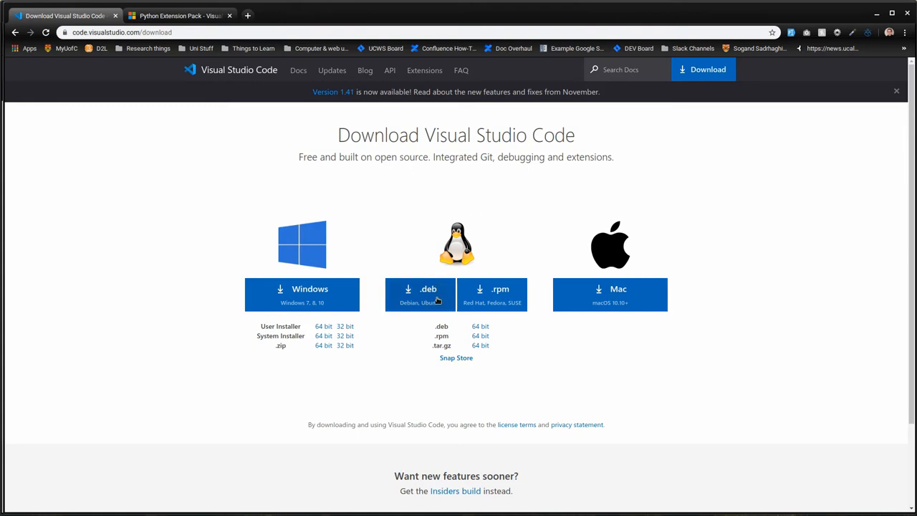
mouse_move(795, 12)
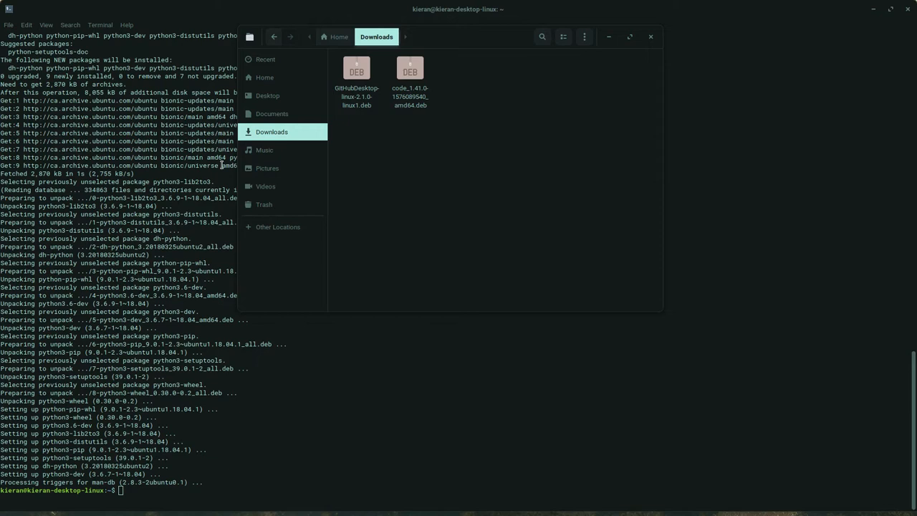
Launch the downloaded code .deb package from Downloads and confirm running it.
click(410, 69)
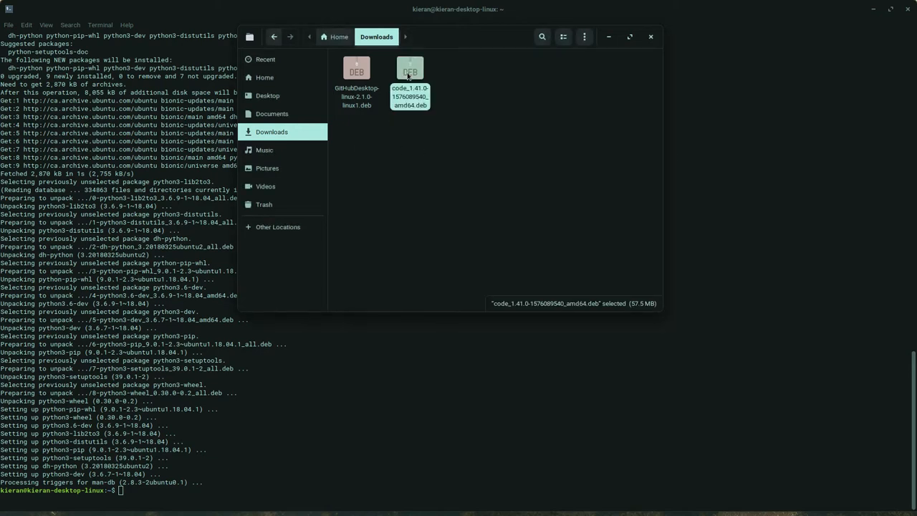
double_click(409, 69)
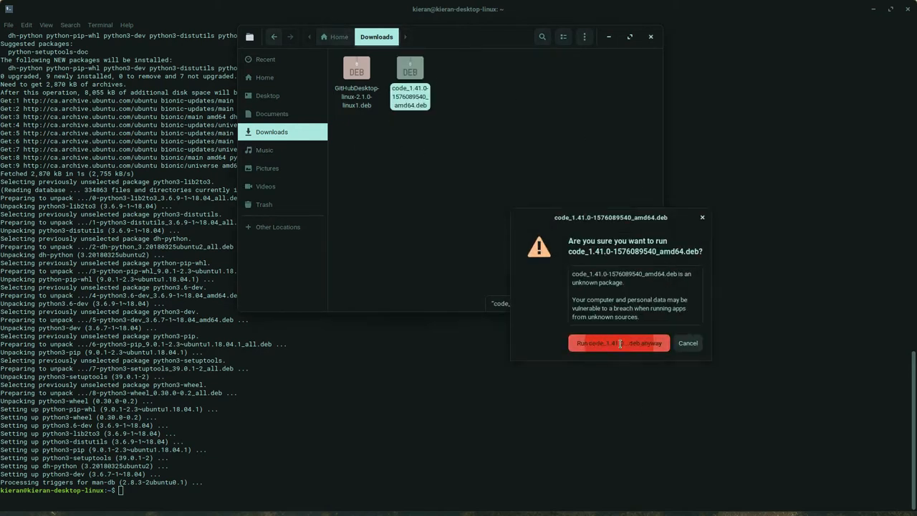
click(617, 342)
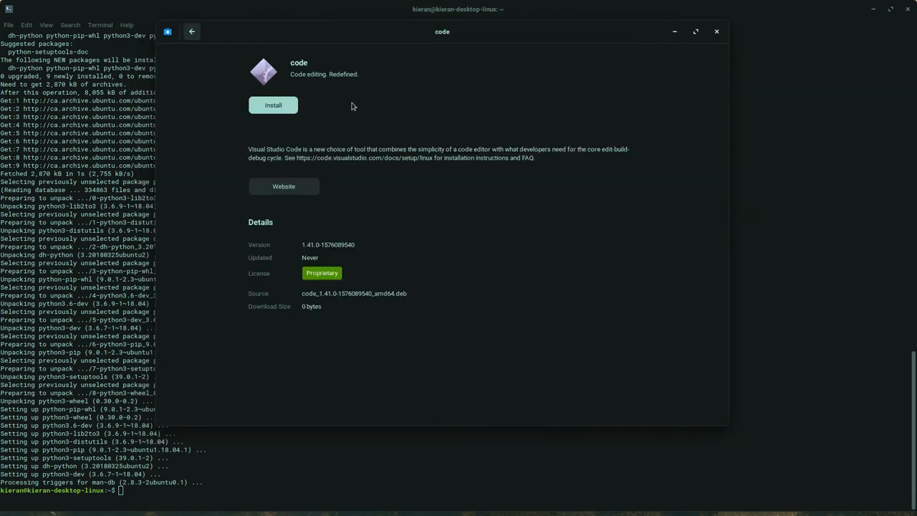
Start installing the Visual Studio Code package from Ubuntu Software.
click(272, 104)
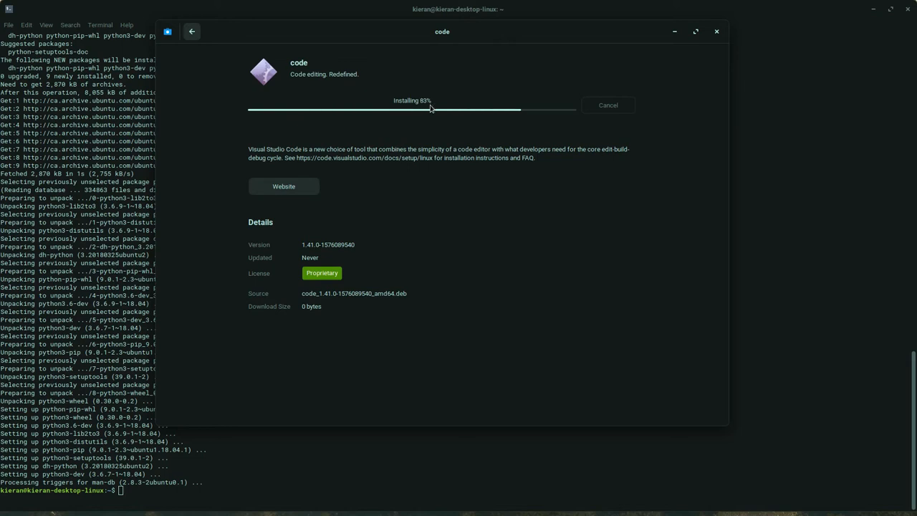
mouse_move(404, 235)
text(ls)
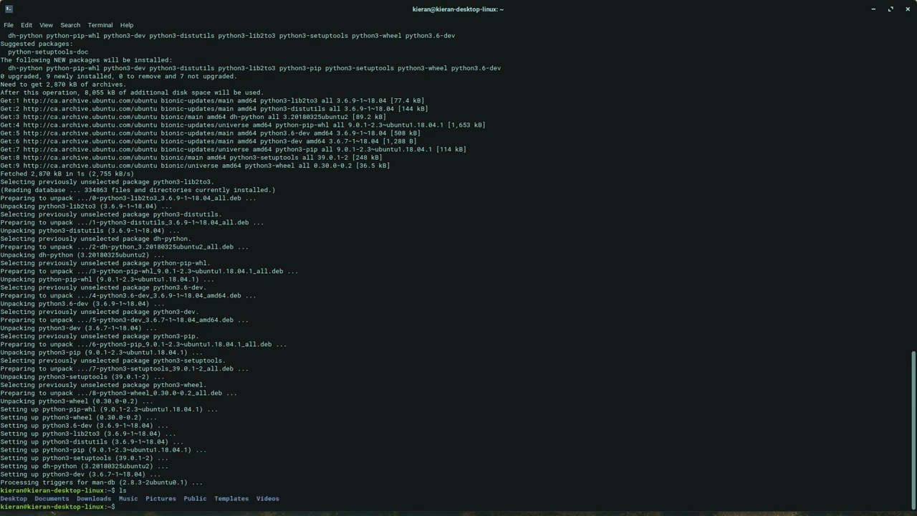
Make a code-test folder on the Desktop and launch VS Code there with 'code .'.
text(cd Des)
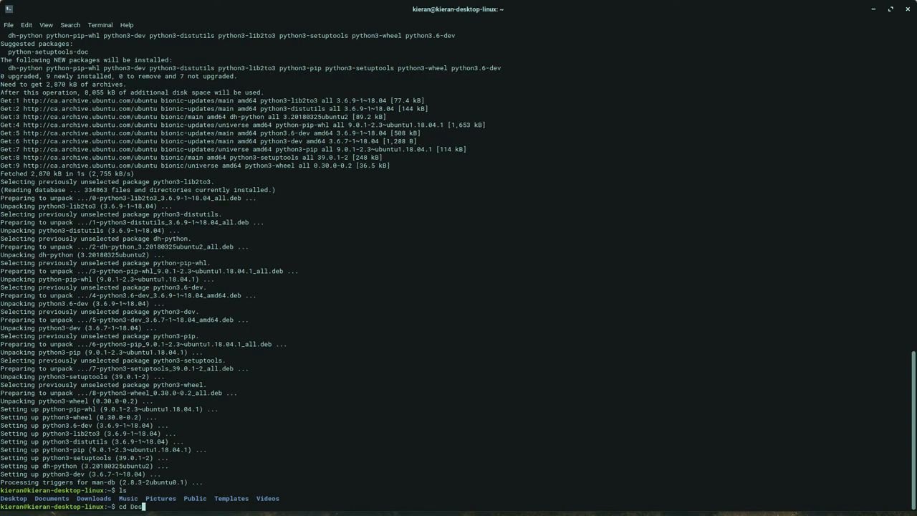
key(Return)
text(ls)
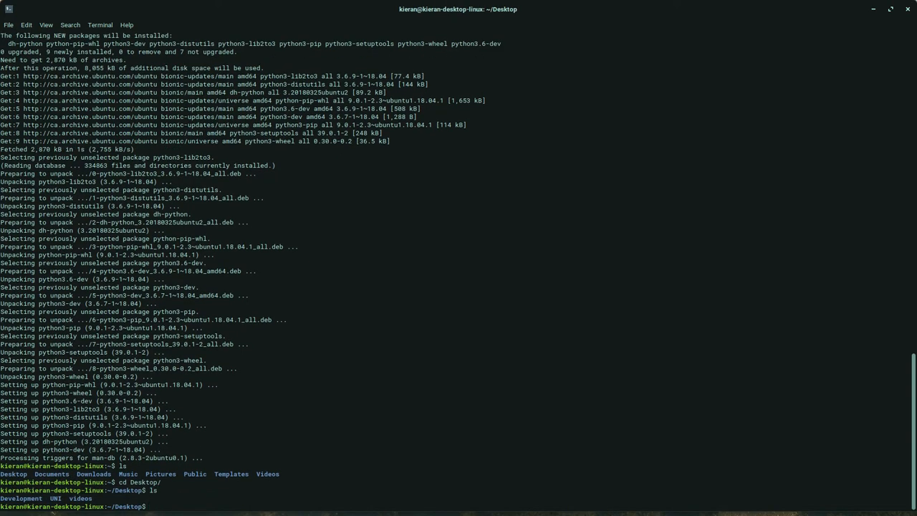
text(mkdir)
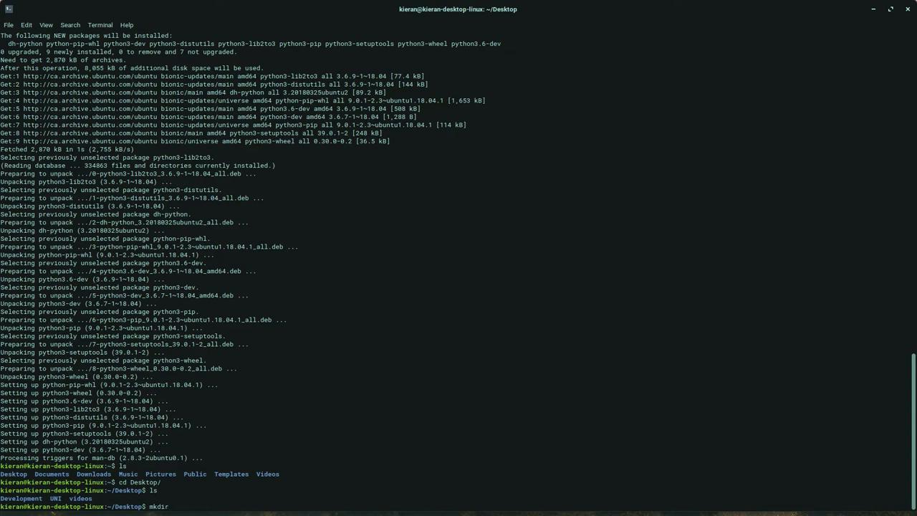
text(code-test)
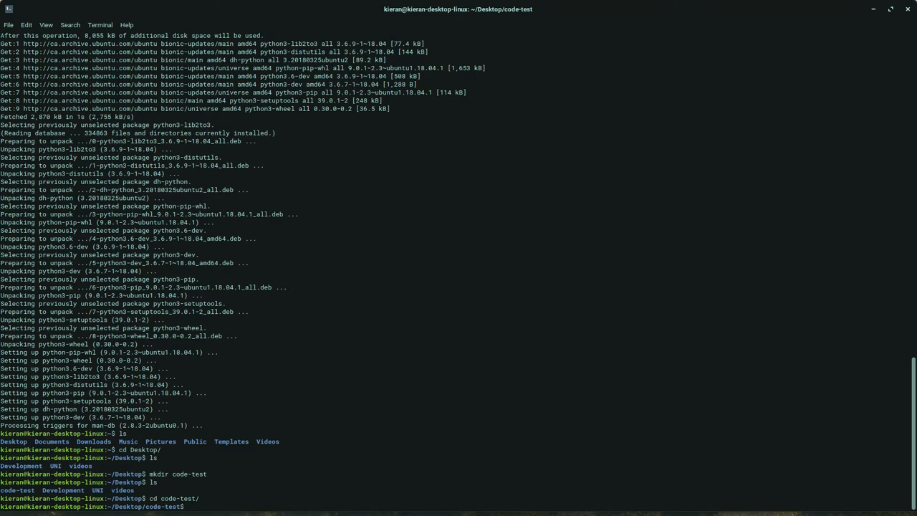
text(code .)
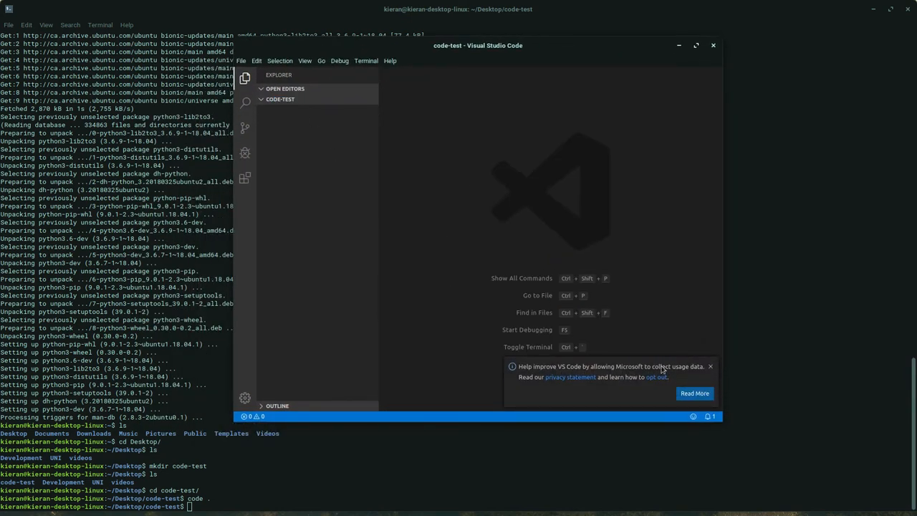
Dismiss VS Code's usage-data notice and switch back to Chrome.
click(711, 367)
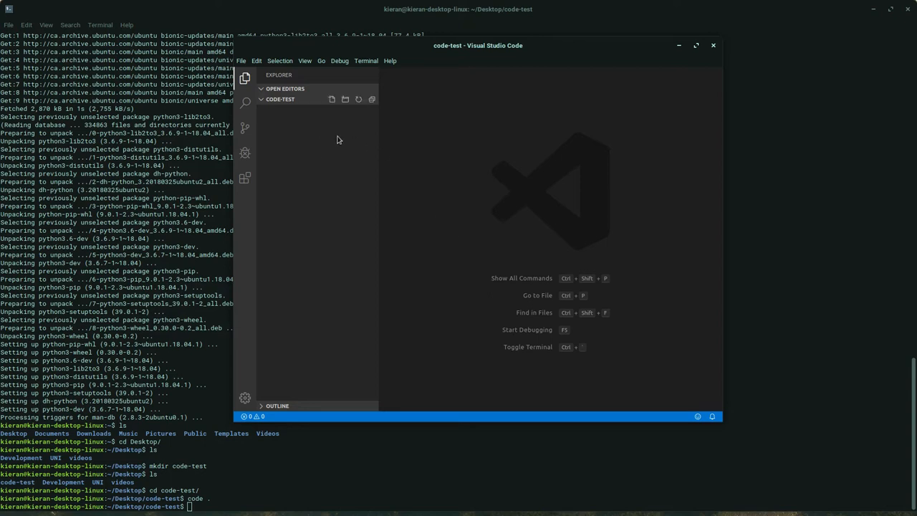
drag(479, 45, 422, 33)
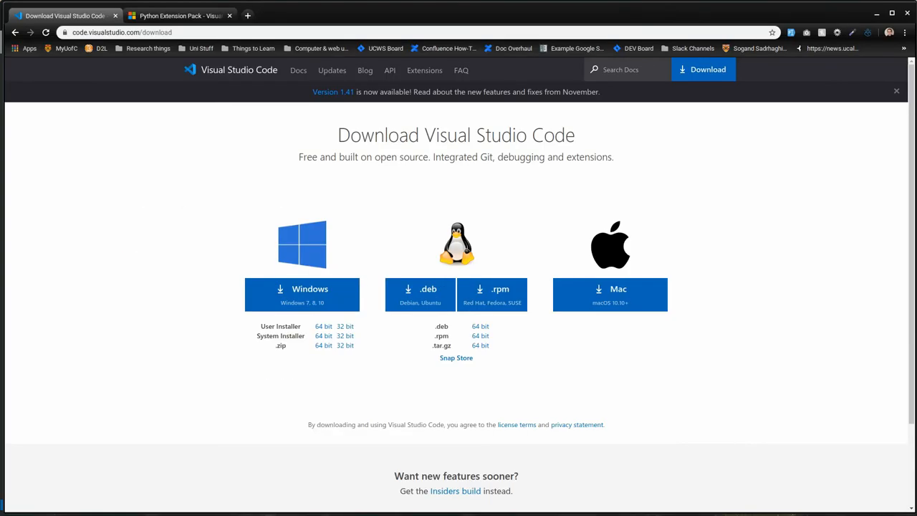
Show the Python Extension Pack marketplace page in Chrome.
click(179, 14)
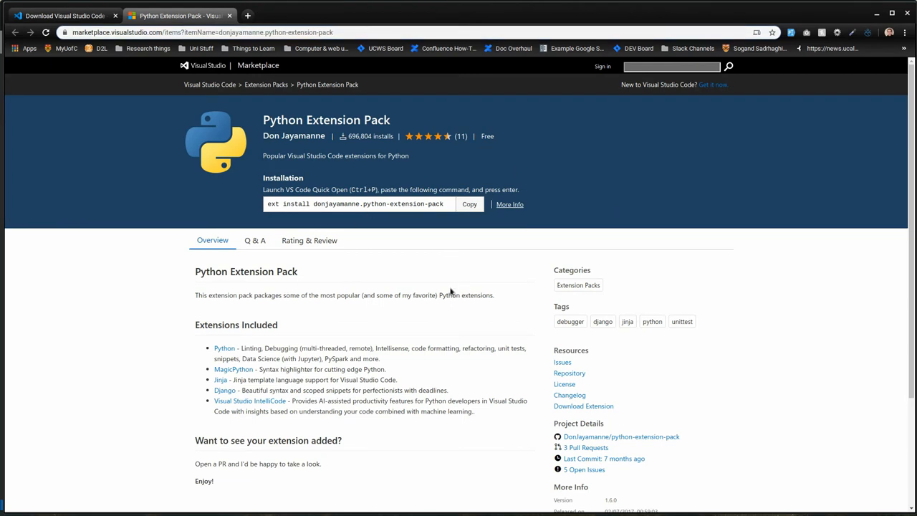
mouse_move(292, 135)
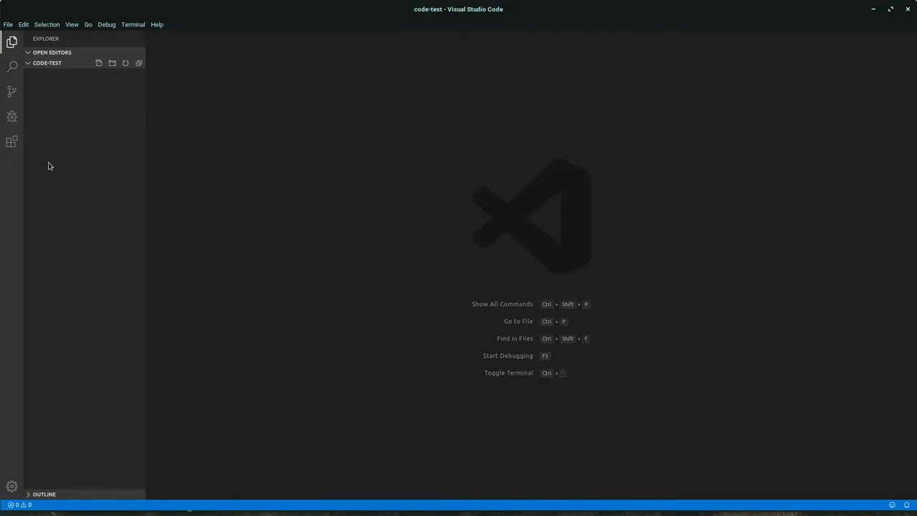
mouse_move(11, 142)
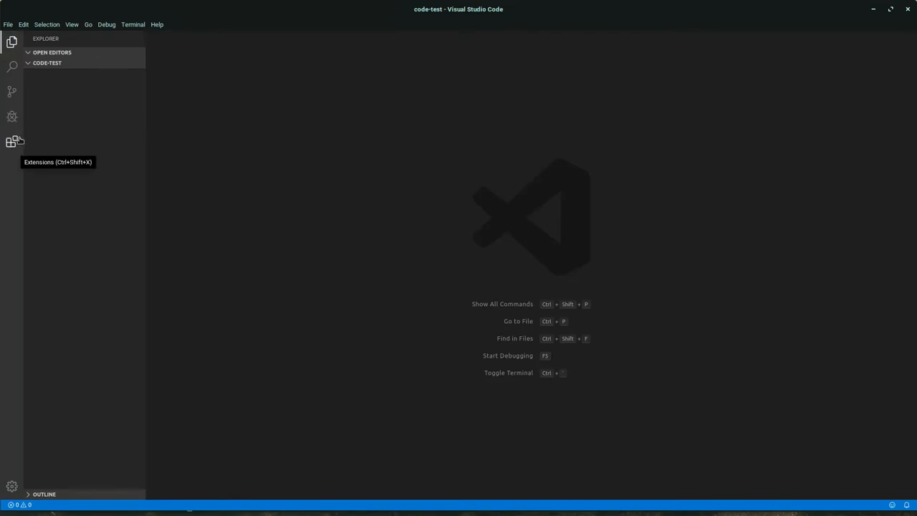
Search the Extensions view for 'python' and view Python Extension Pack, then Microsoft's Python extension details.
click(12, 142)
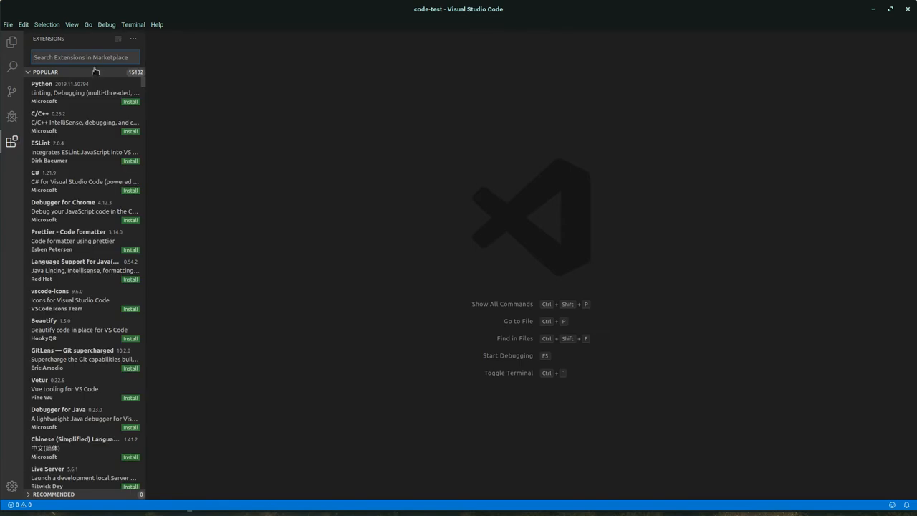
text(python)
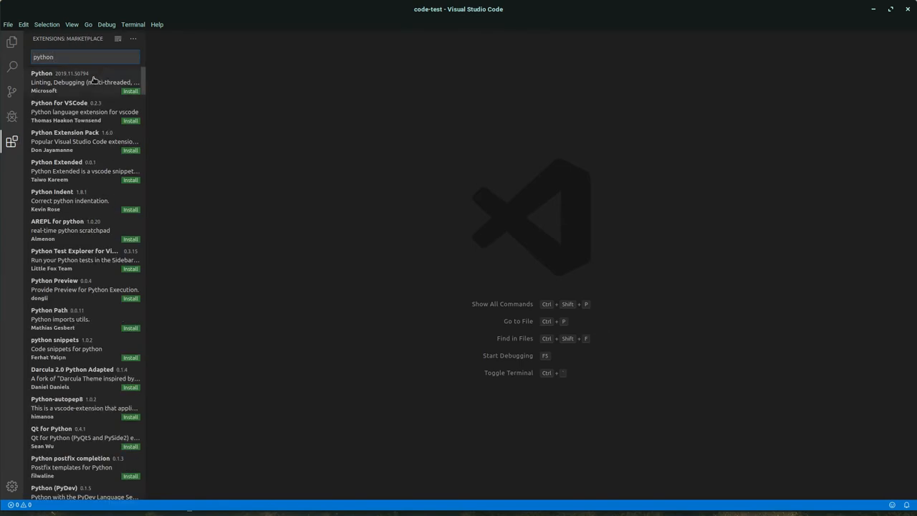
click(84, 142)
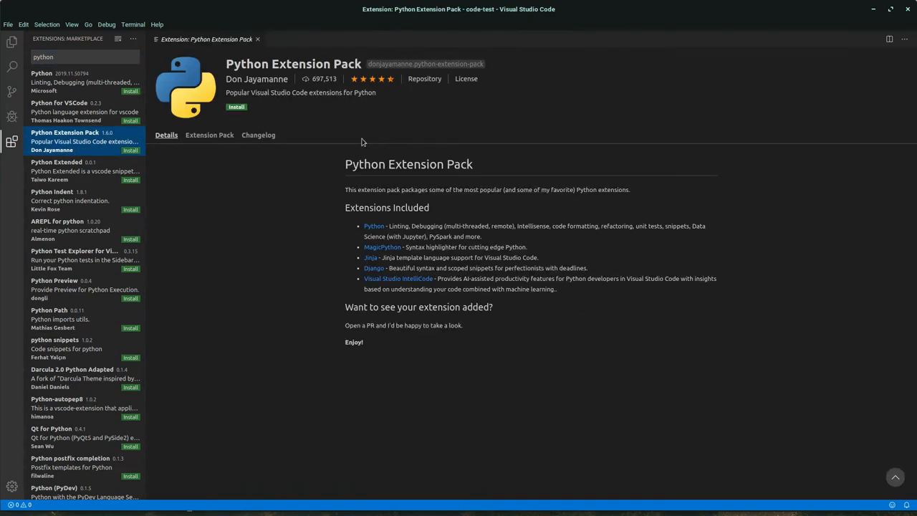
mouse_move(381, 246)
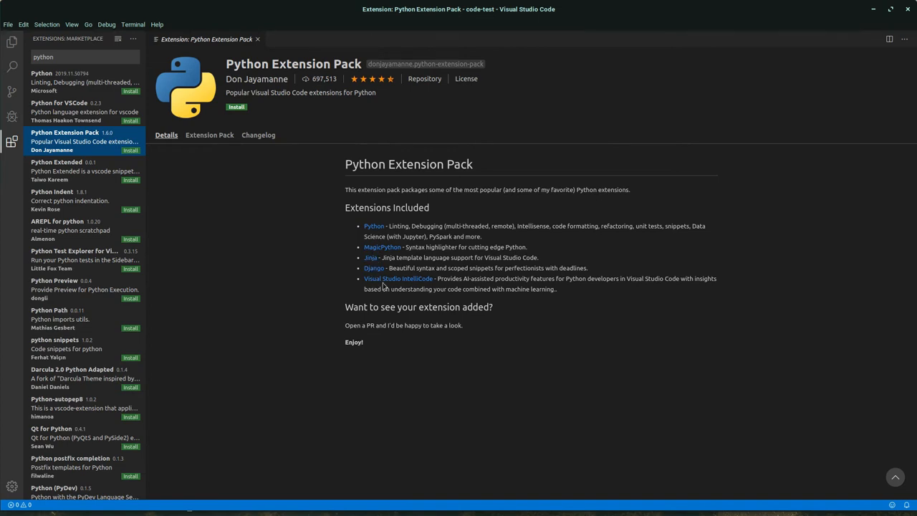
mouse_move(372, 278)
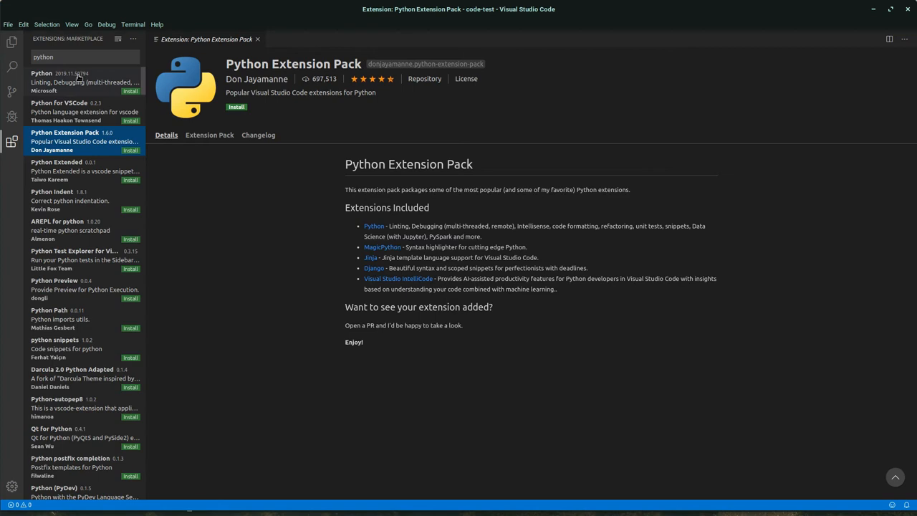
click(83, 81)
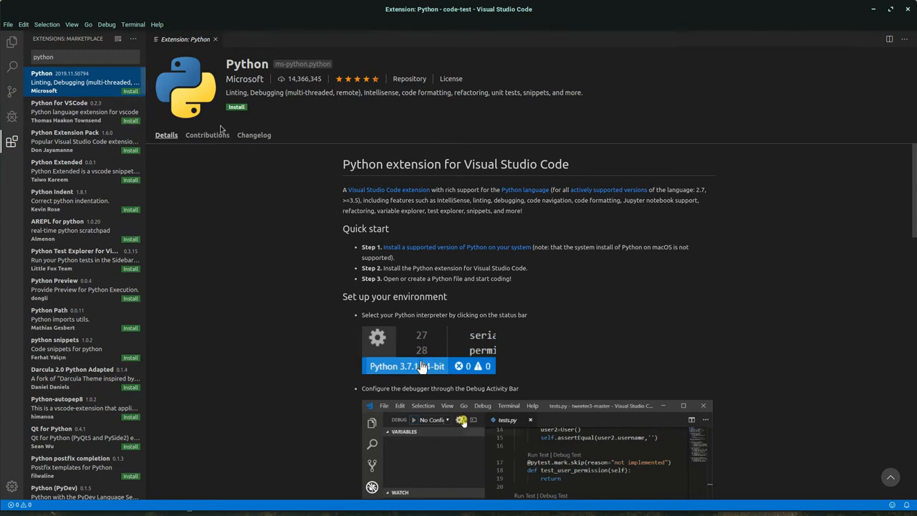
Install the Python Extension Pack and return to the code-test file explorer.
click(83, 141)
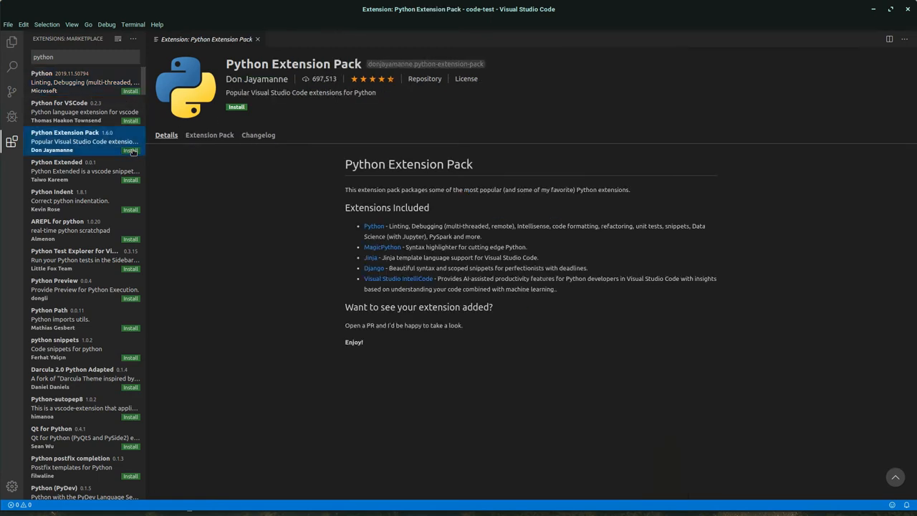
click(235, 106)
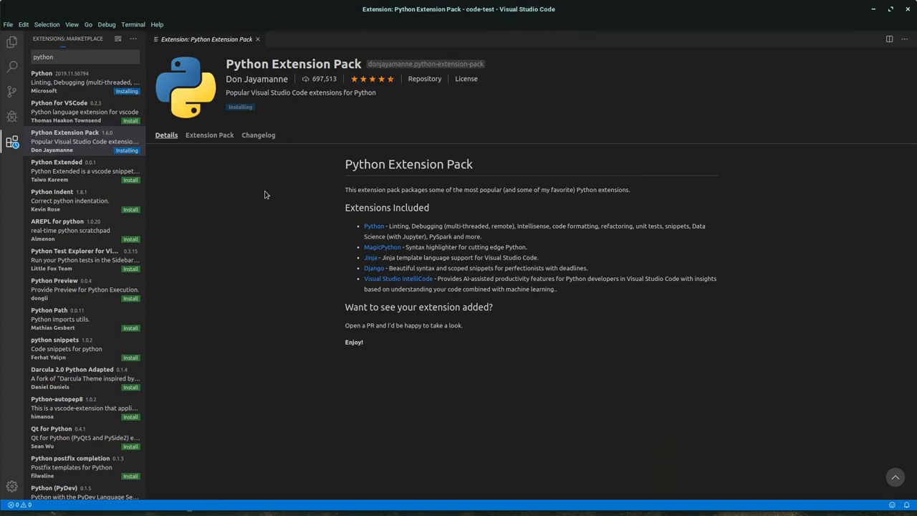
mouse_move(238, 209)
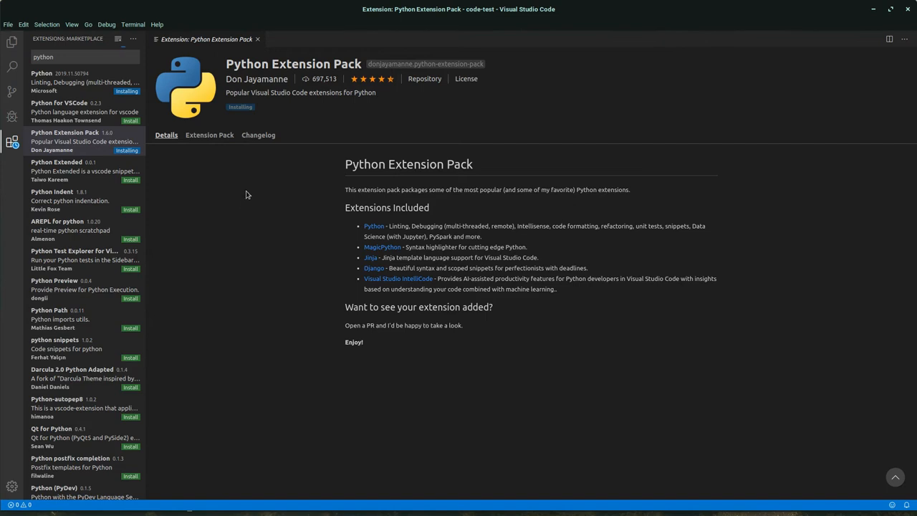
mouse_move(111, 77)
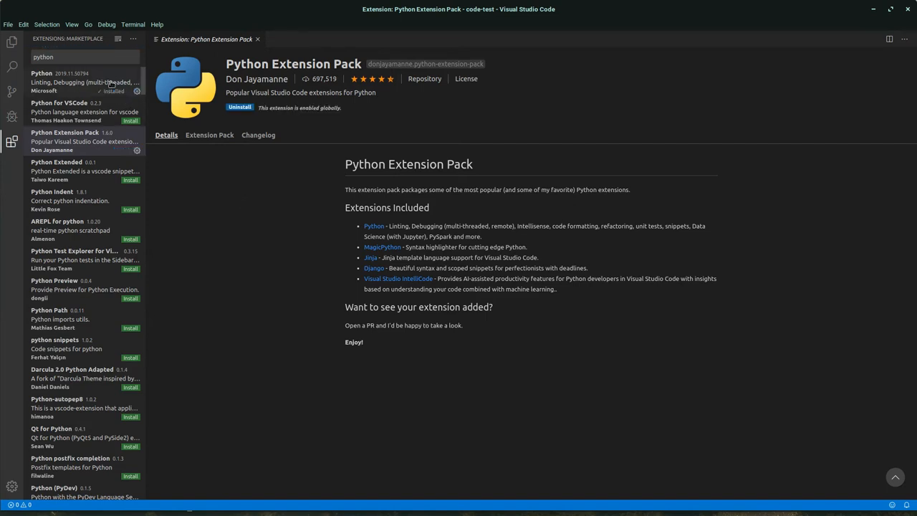
click(11, 42)
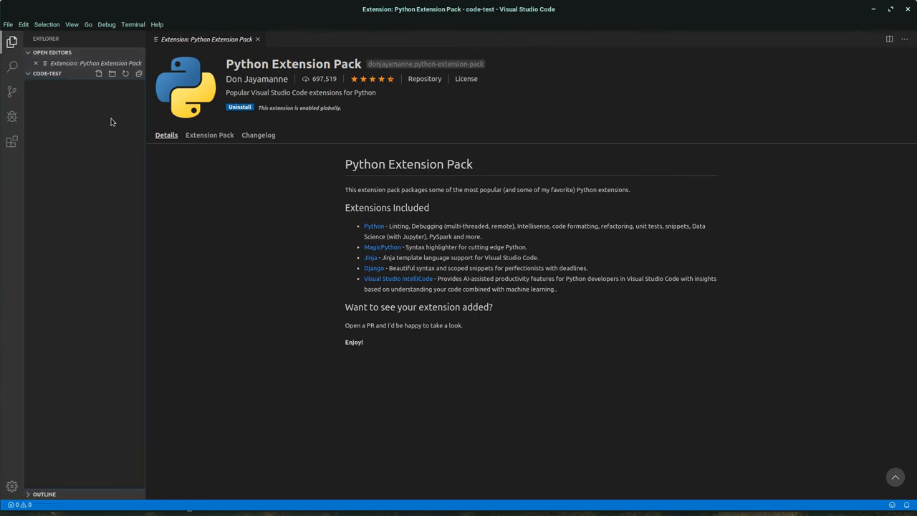
mouse_move(100, 74)
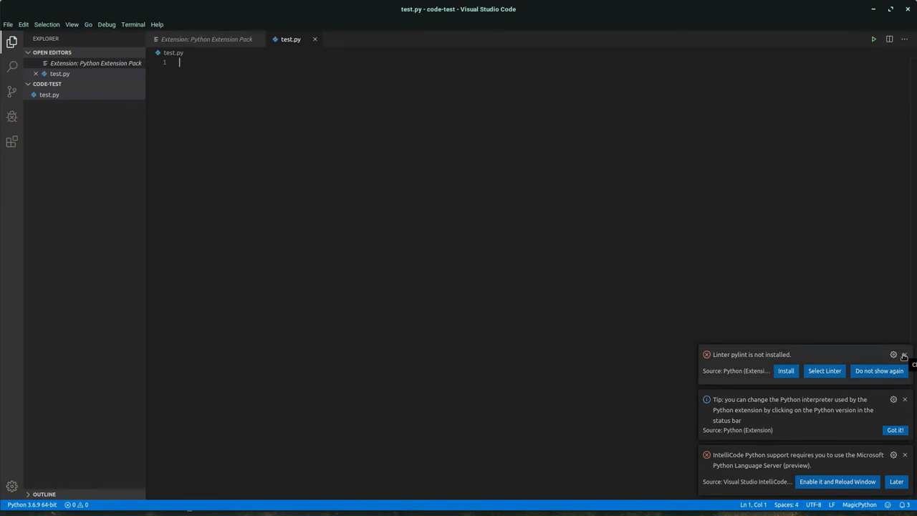
Clear the pylint and interpreter notices and enable the IntelliCode language server with a reload.
click(904, 355)
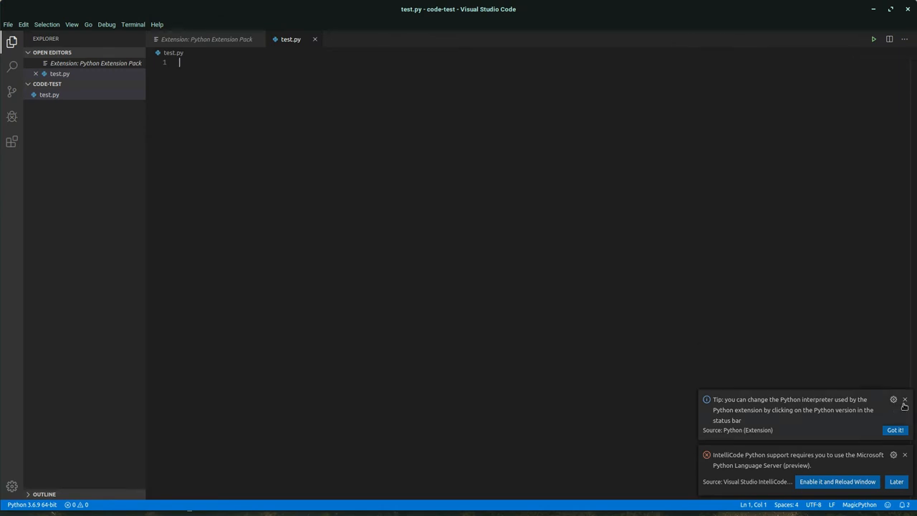
click(905, 398)
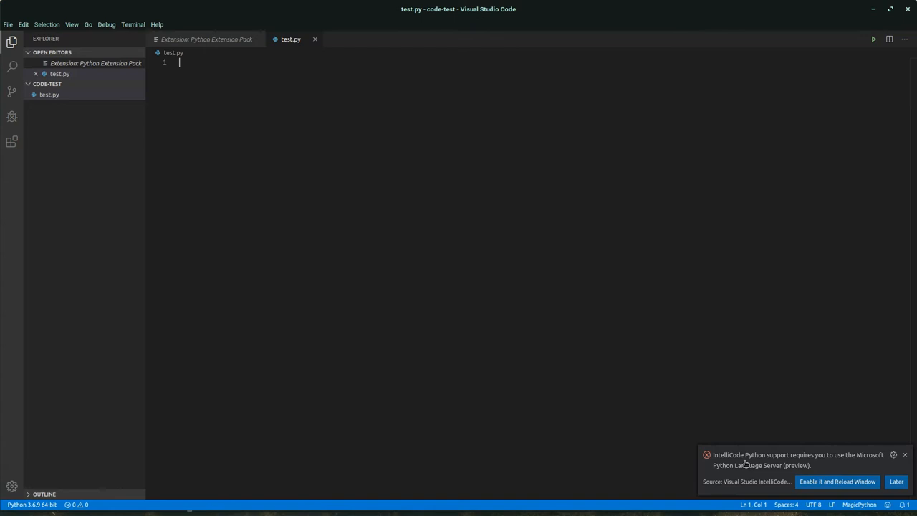
mouse_move(776, 469)
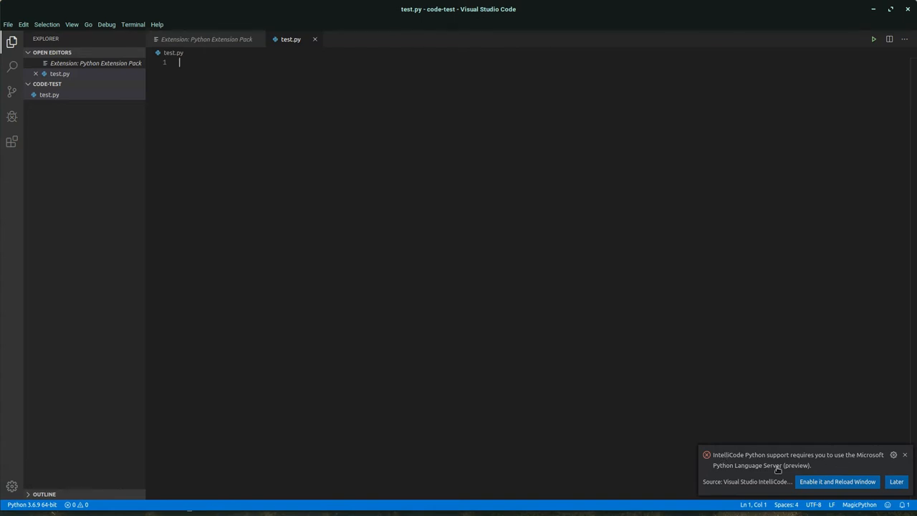
mouse_move(809, 473)
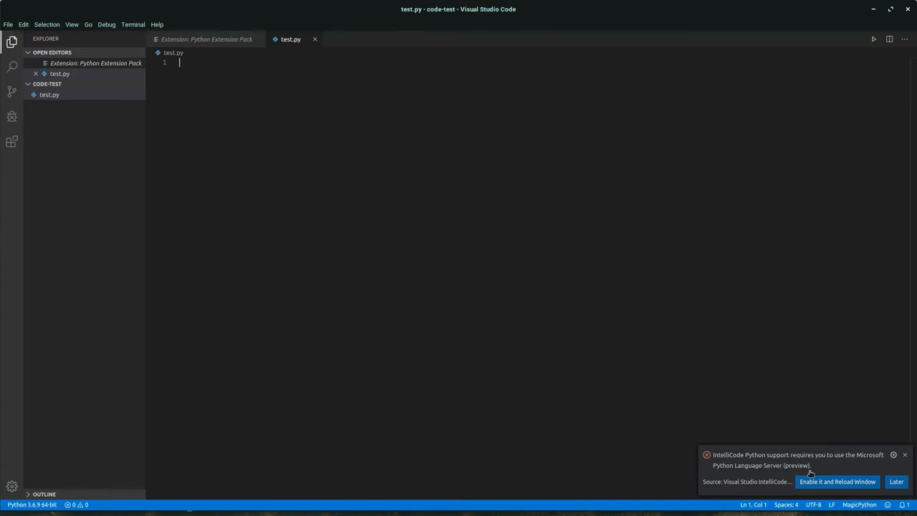
click(836, 482)
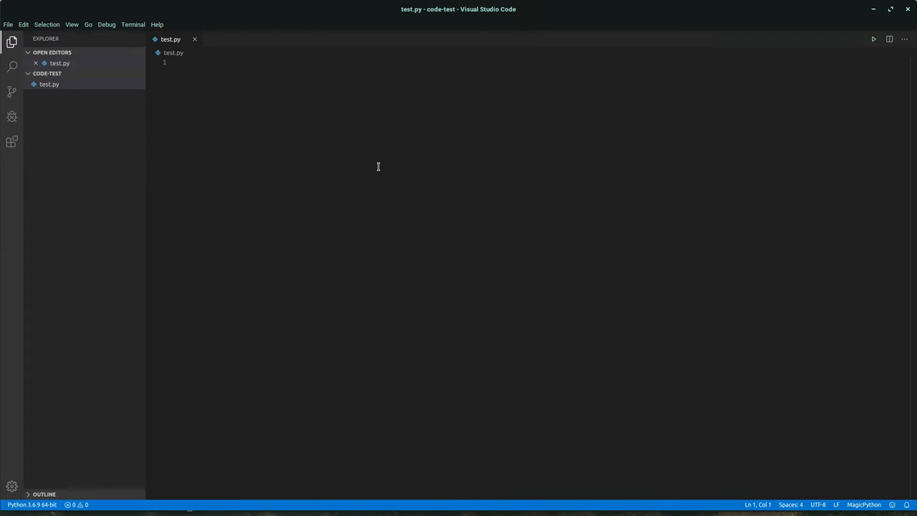
text(for)
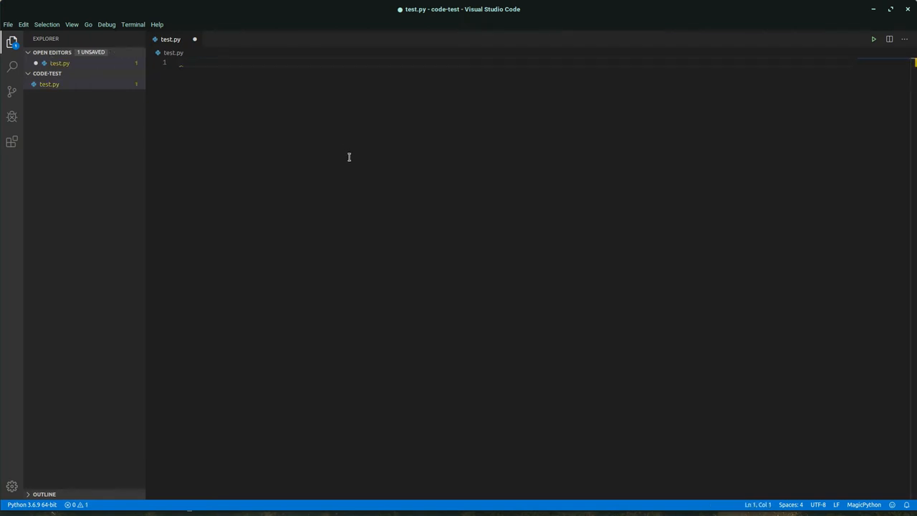
key(ctrl+s)
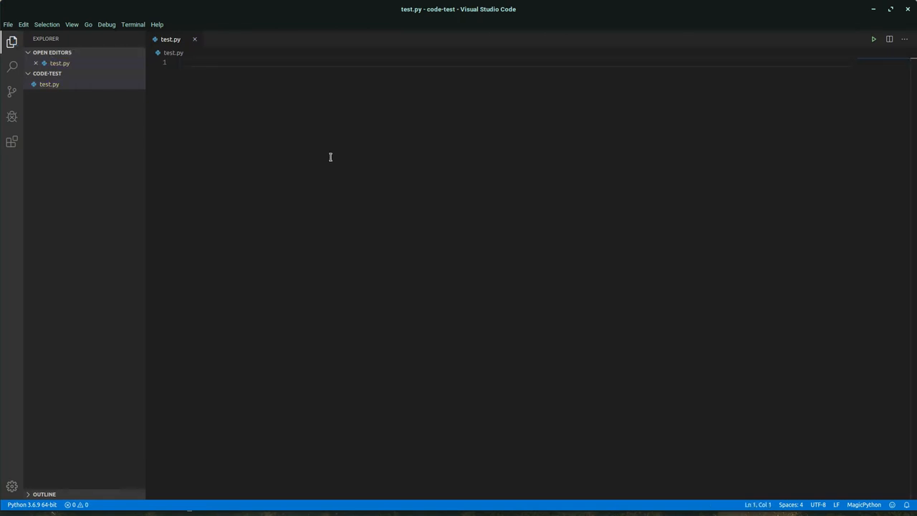
mouse_move(301, 167)
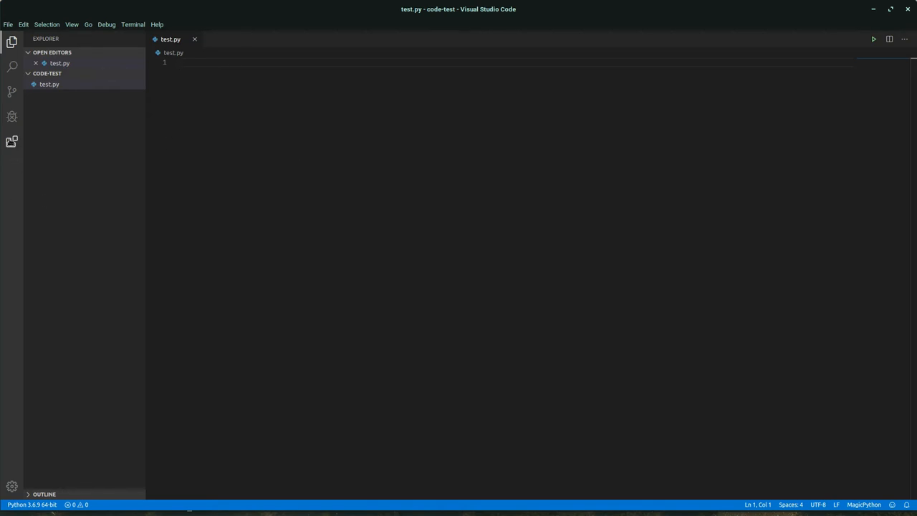
Search the Extensions view for 'python' and install the Python Preview extension by dongli.
click(12, 142)
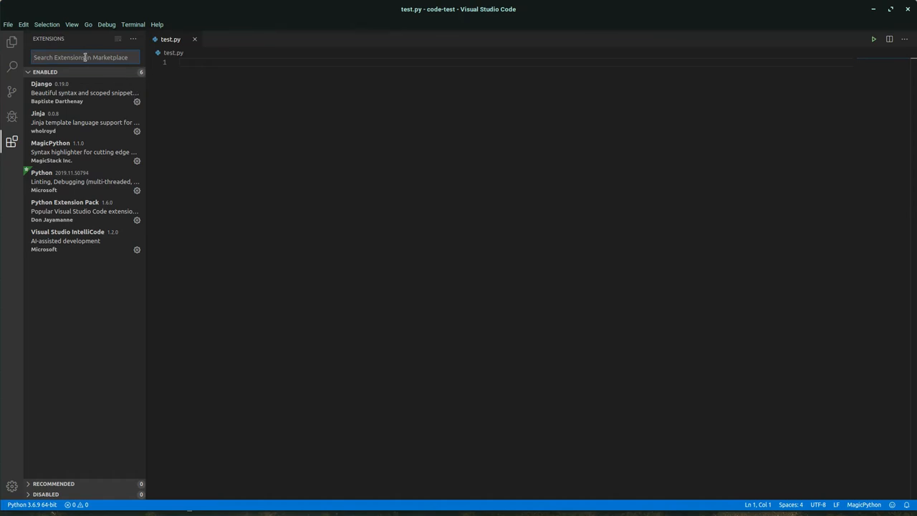
text(pyh)
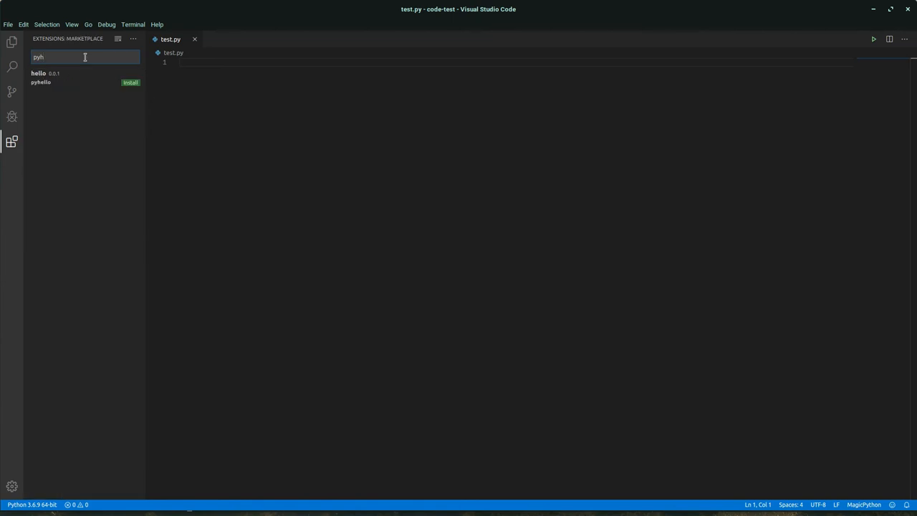
text(ython preview)
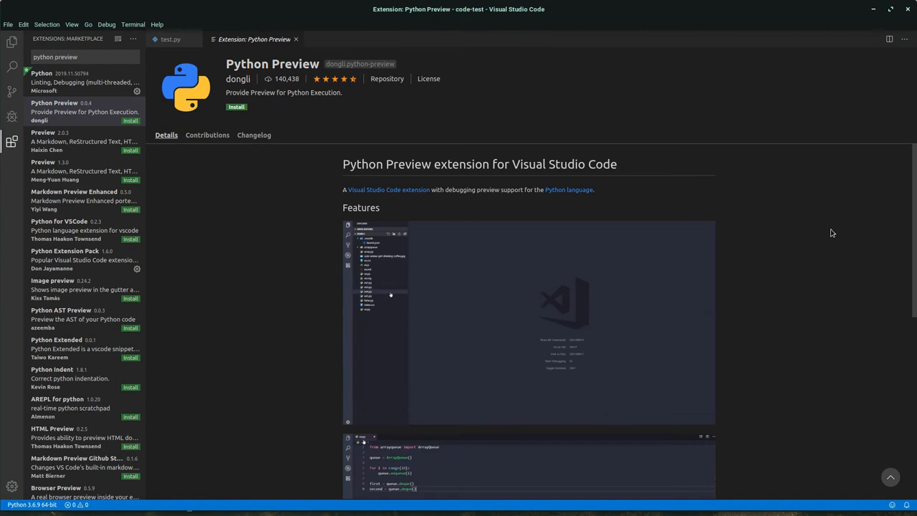
scroll(down, 3)
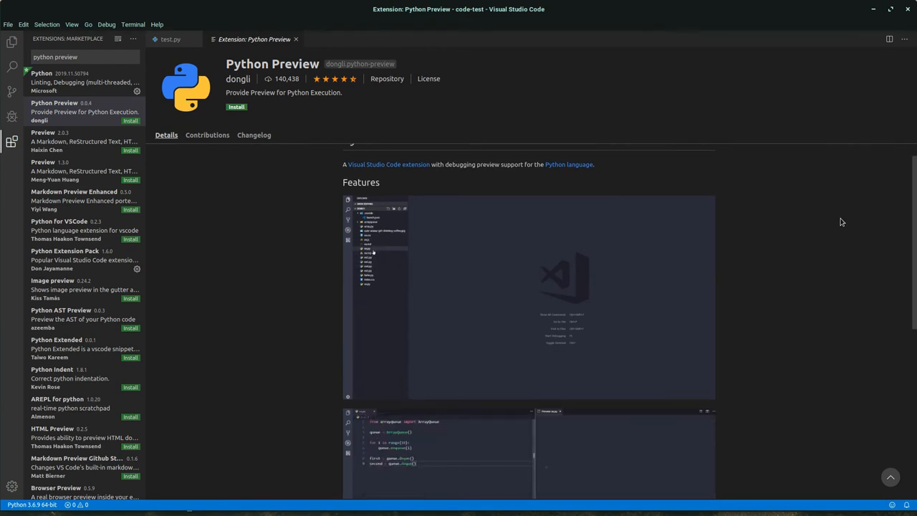
scroll(down, 3)
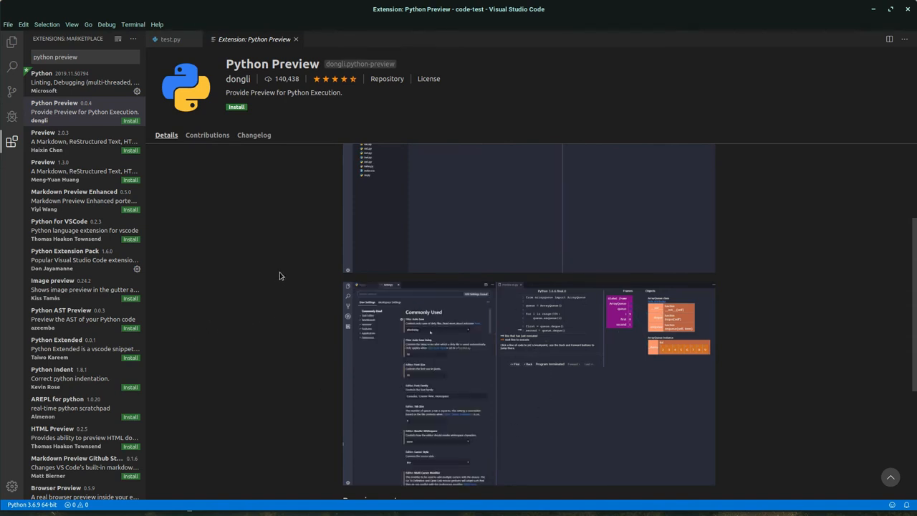
click(236, 106)
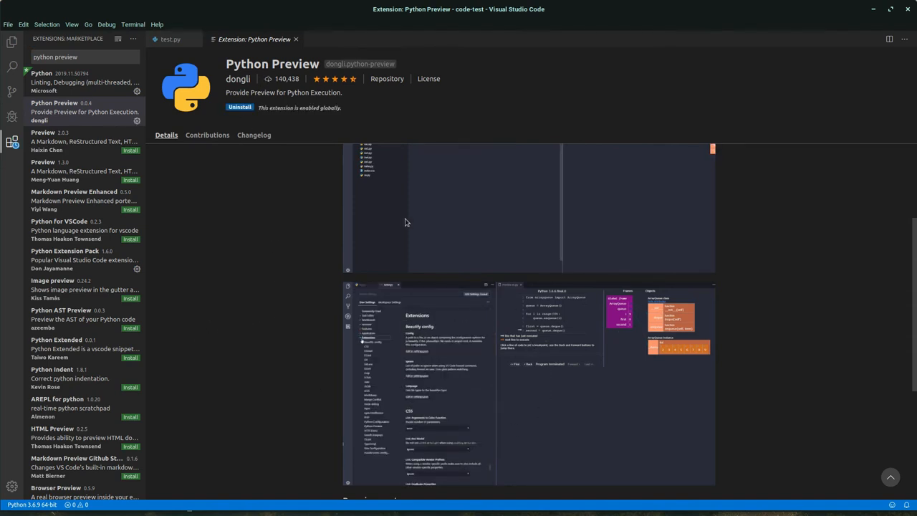
mouse_move(409, 265)
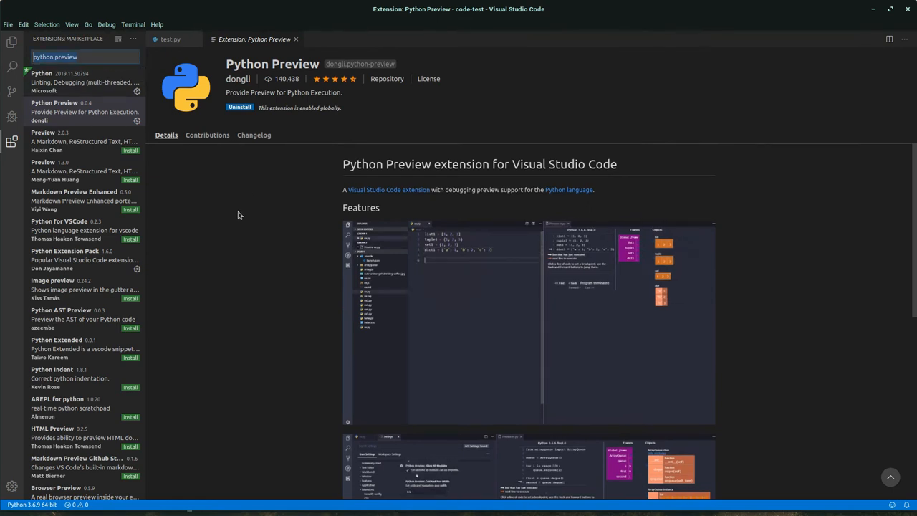
Search 'bracket', compare Bracket Pair Colorizer with Bracket Pair Colorizer 2, and install version 2 by CoenraadS.
text(bracket high)
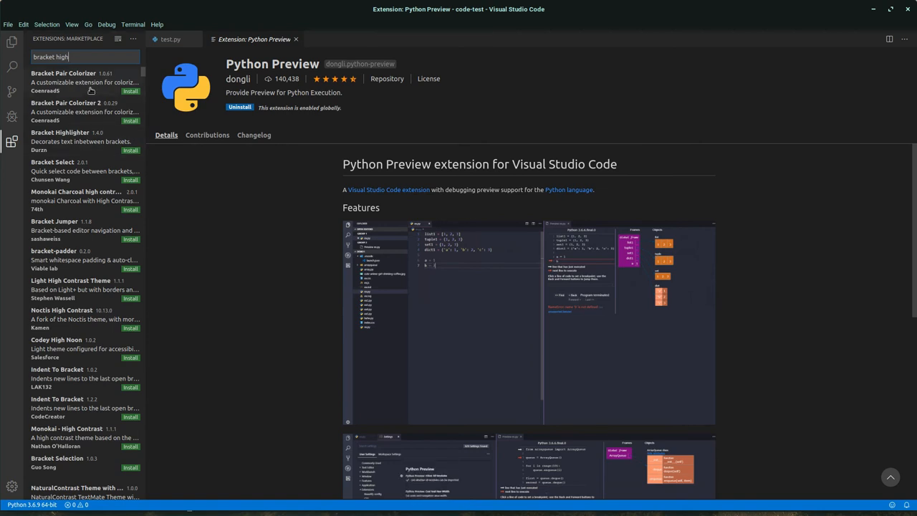
click(63, 77)
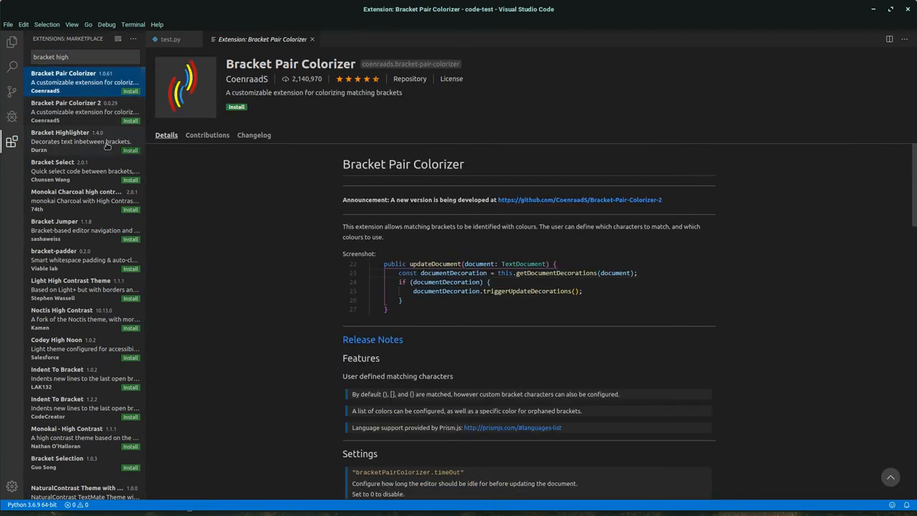
click(72, 107)
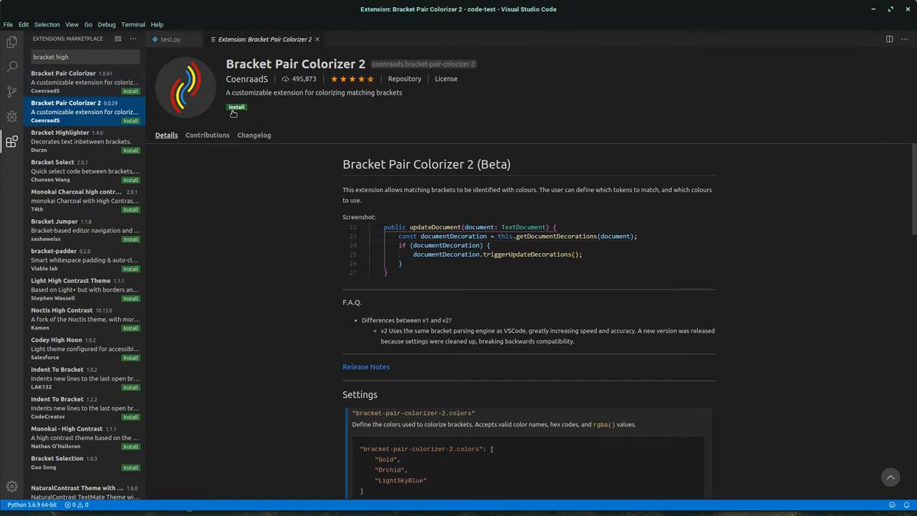
click(235, 106)
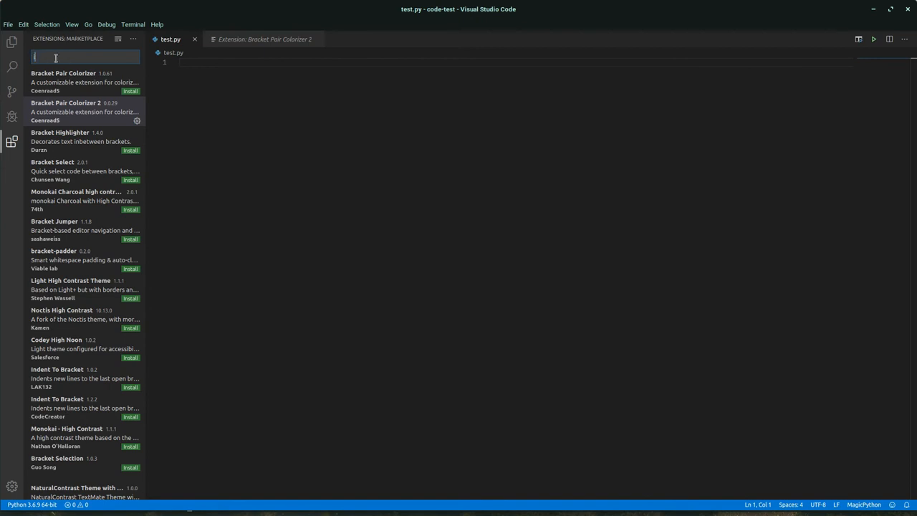
Search 'indent', install indent-rainbow by oderwat, then write print(hello) in test.py.
text(inden)
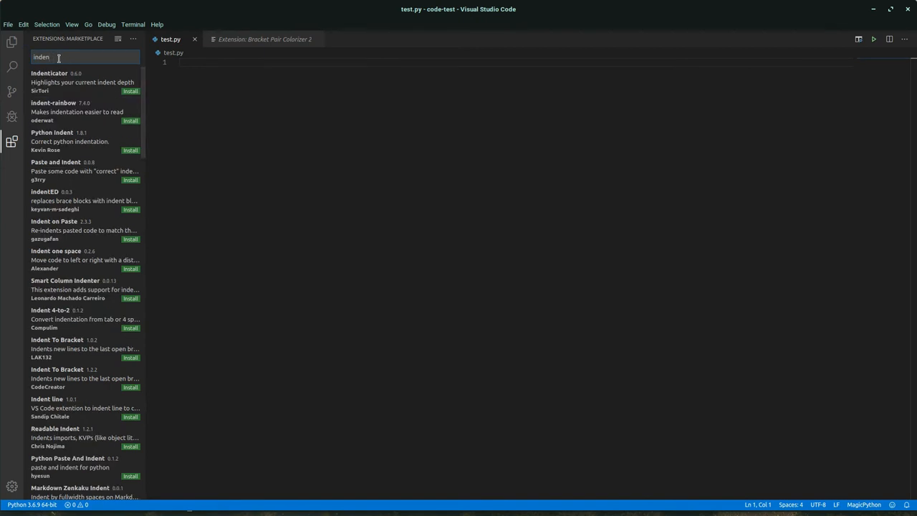
click(73, 77)
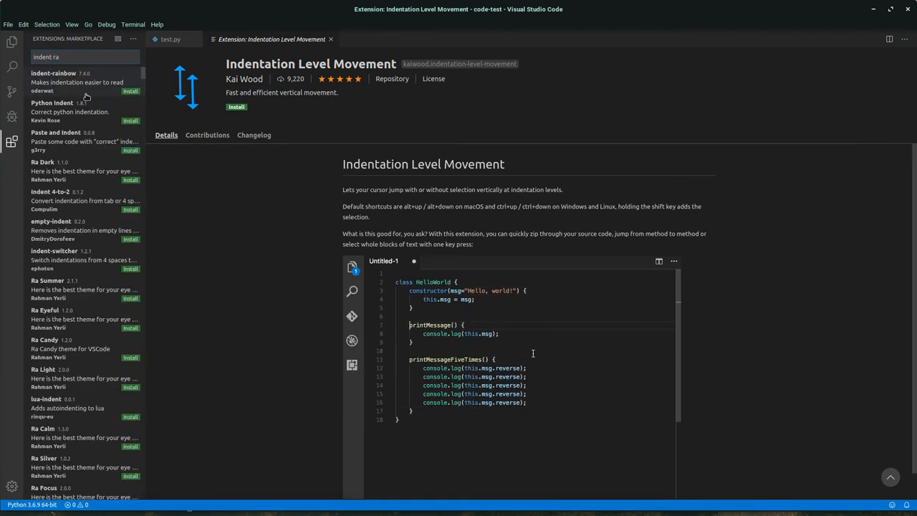
click(72, 82)
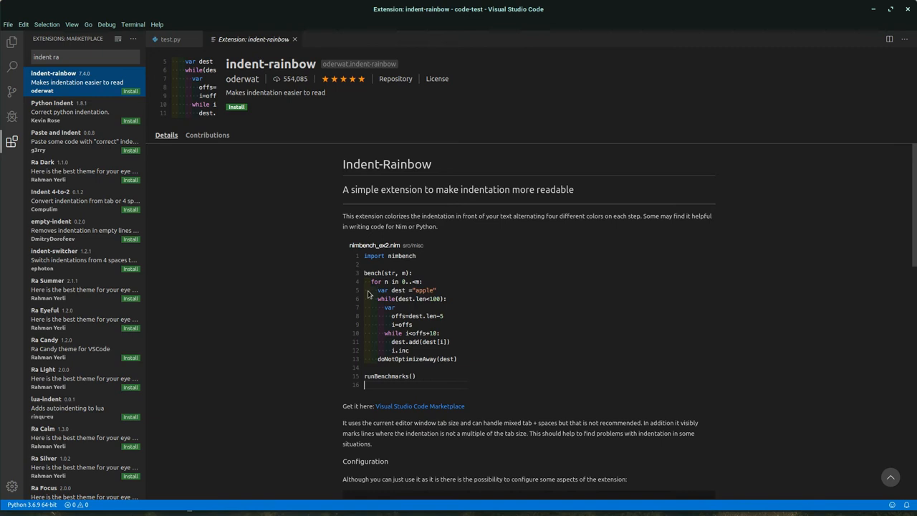
mouse_move(370, 344)
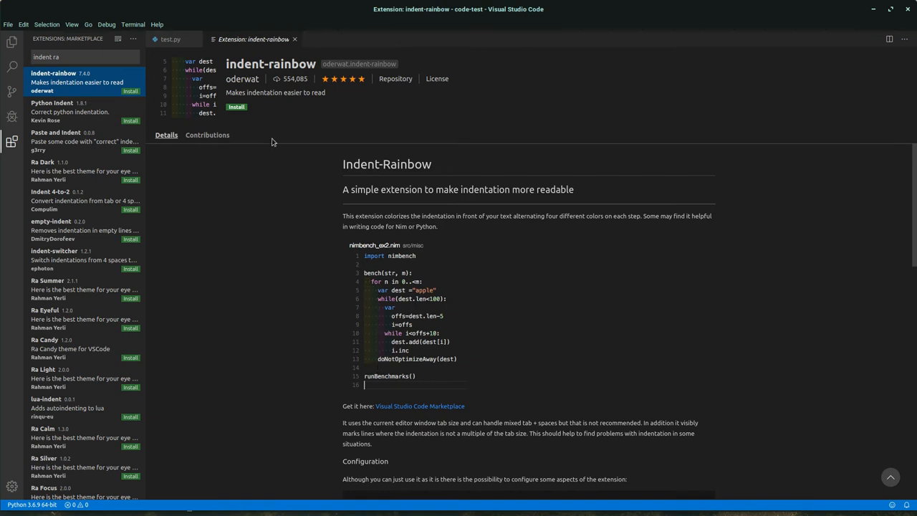
click(235, 106)
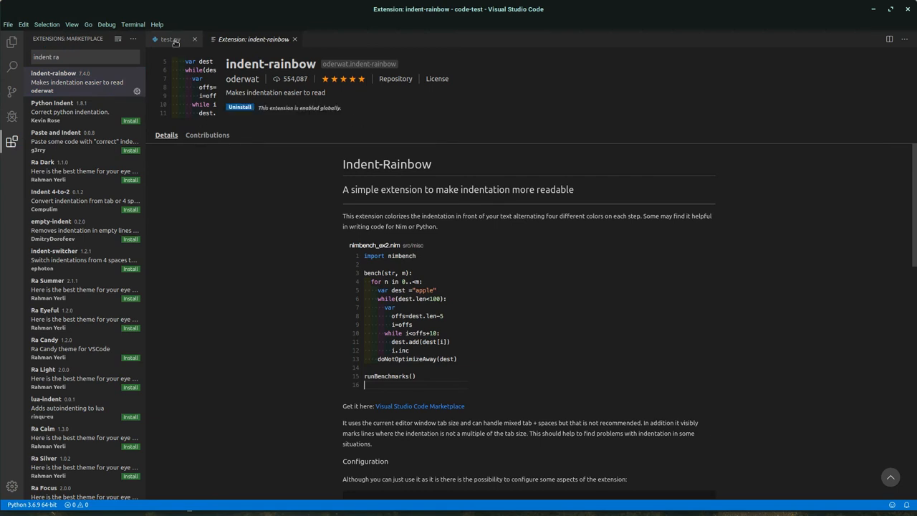
click(170, 40)
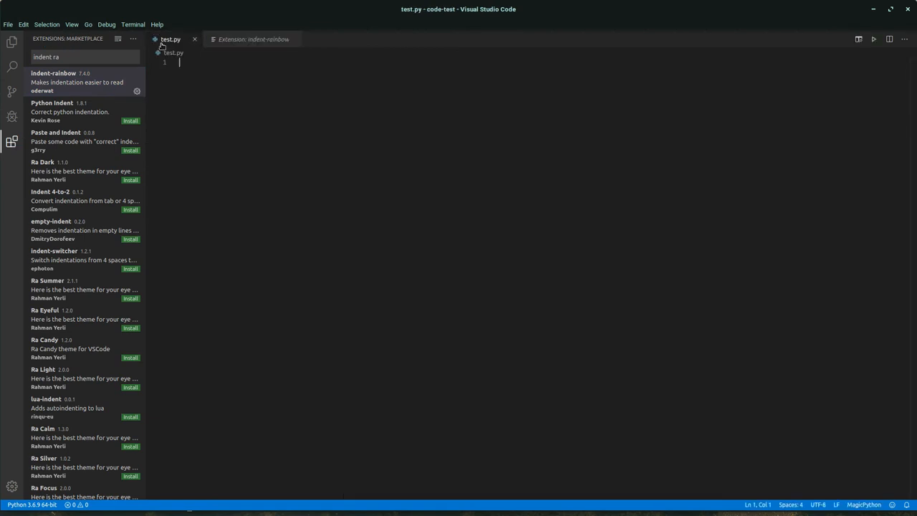
mouse_move(273, 99)
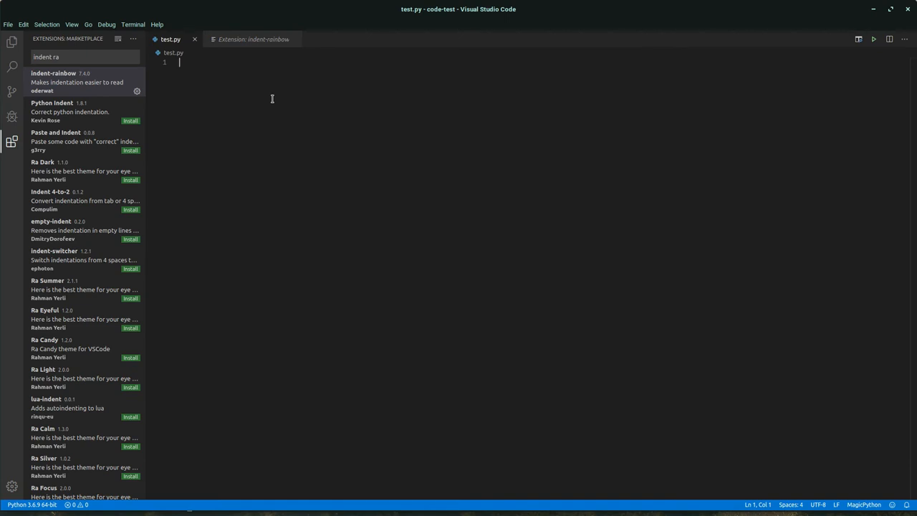
text(print(hello))
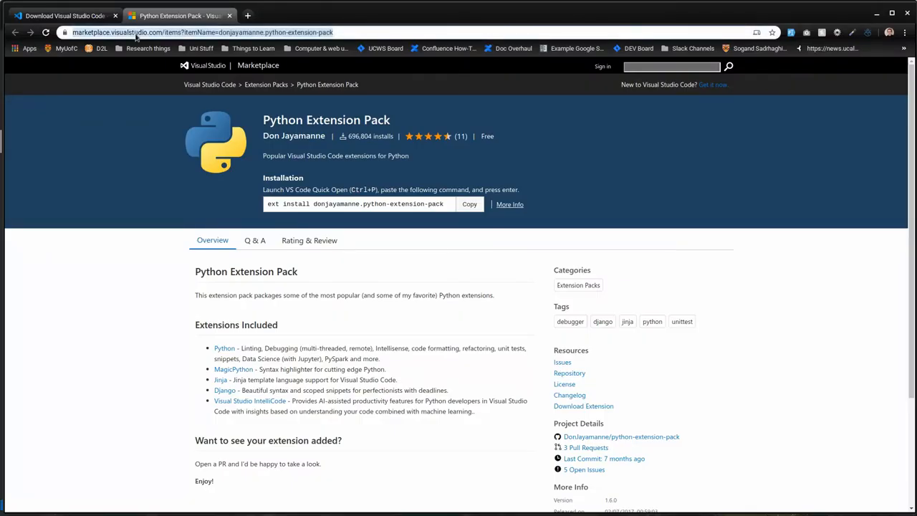
Search 'atom' and browse the atom.io homepage showing version 1.42.0 with Linux downloads.
text(ato)
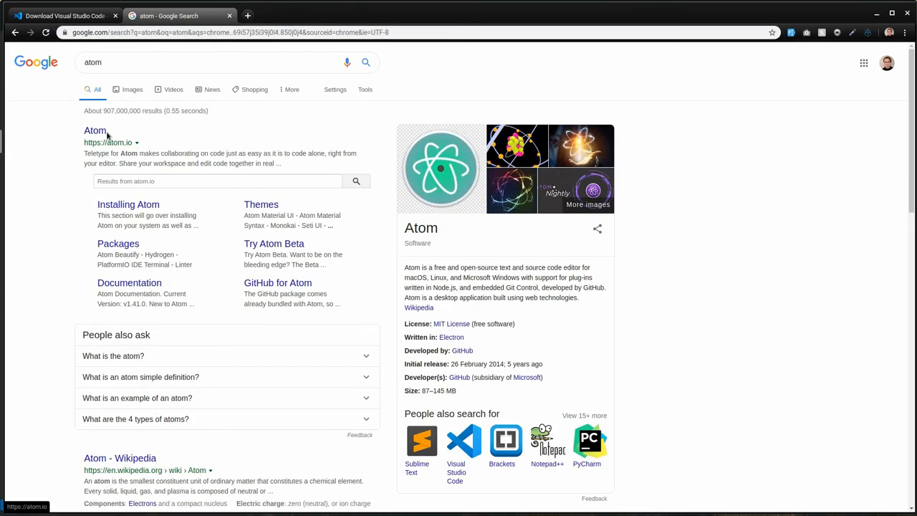
click(94, 130)
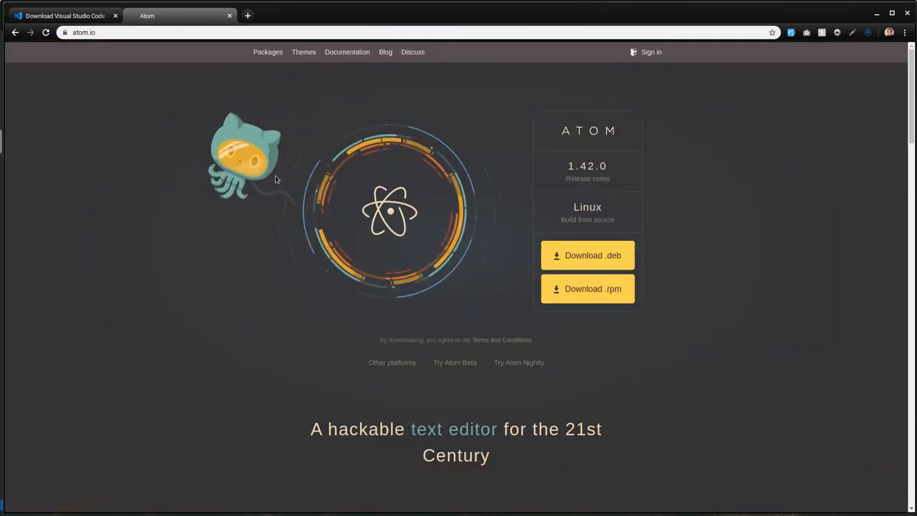
scroll(down, 3)
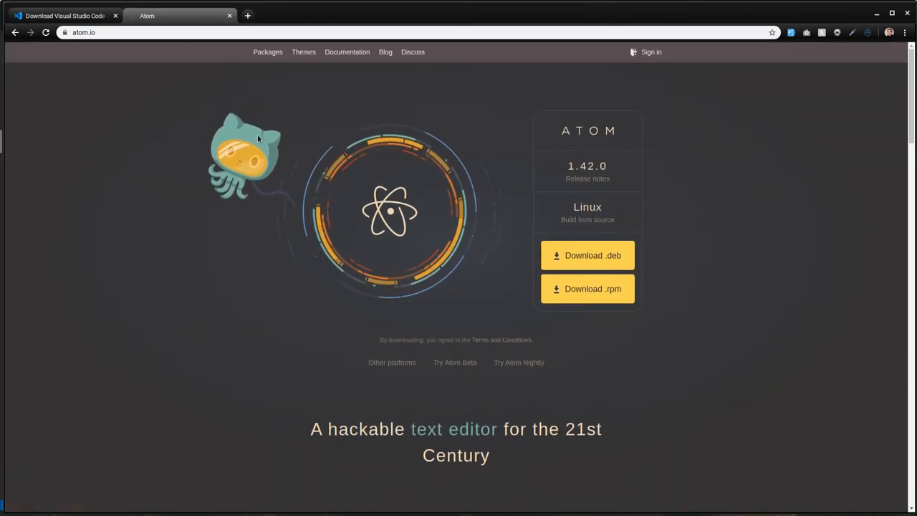
scroll(down, 3)
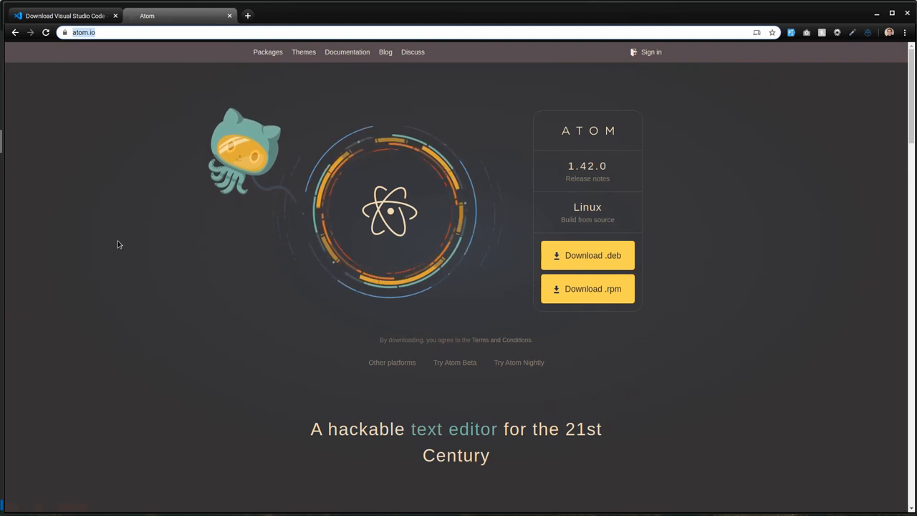
Browse the Sublime Text homepage's feature list, then search Google for PyCharm.
text(sublime text)
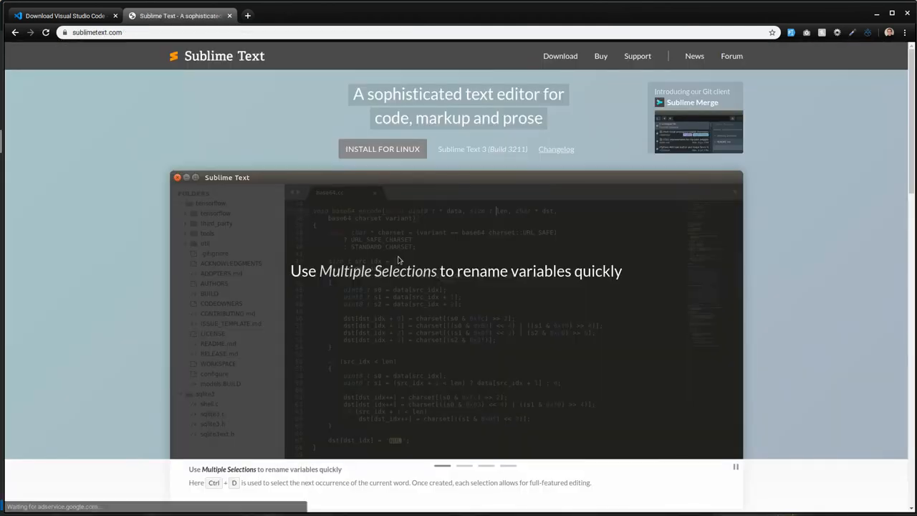
scroll(down, 3)
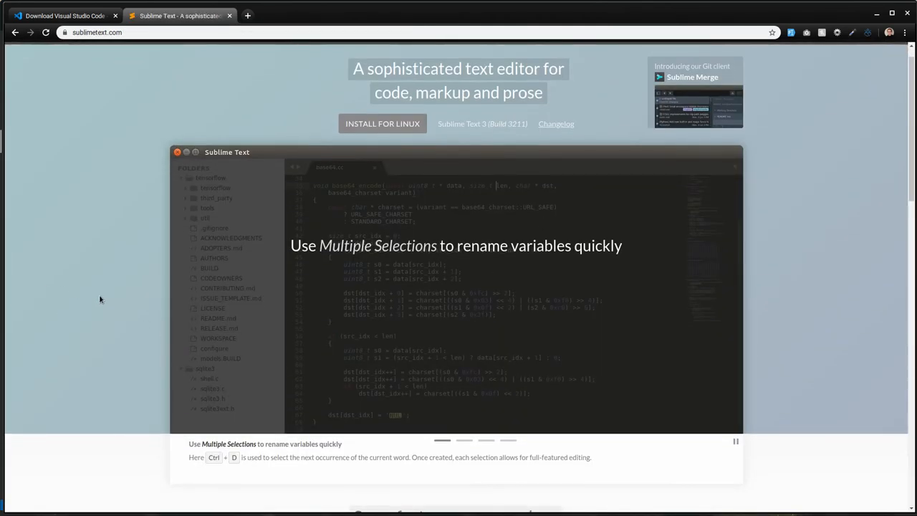
scroll(down, 3)
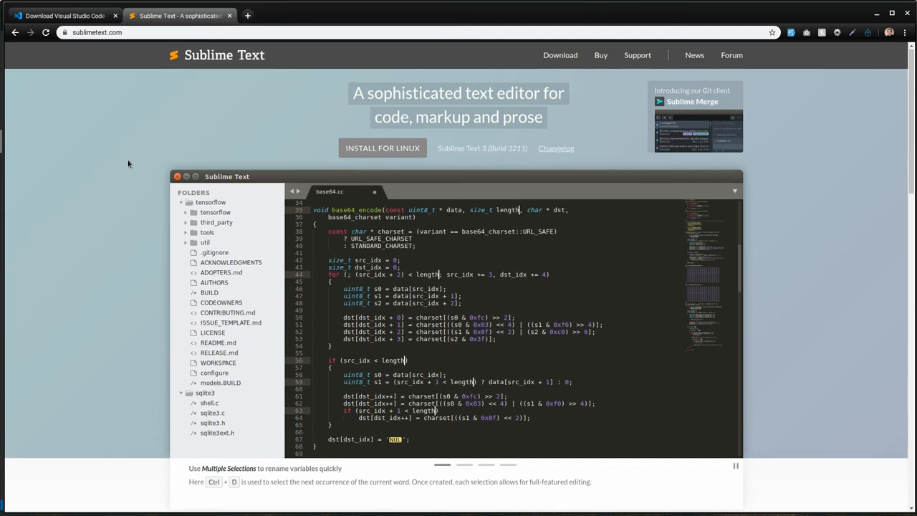
scroll(down, 3)
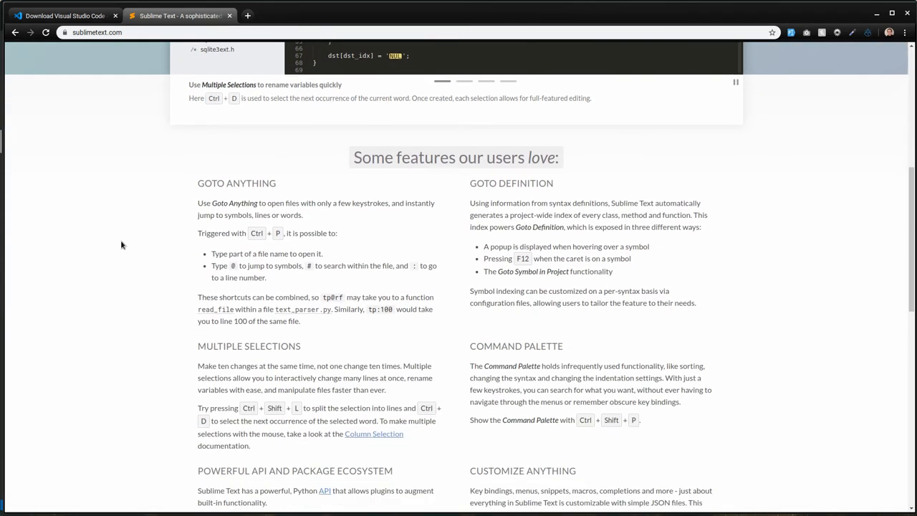
scroll(up, 3)
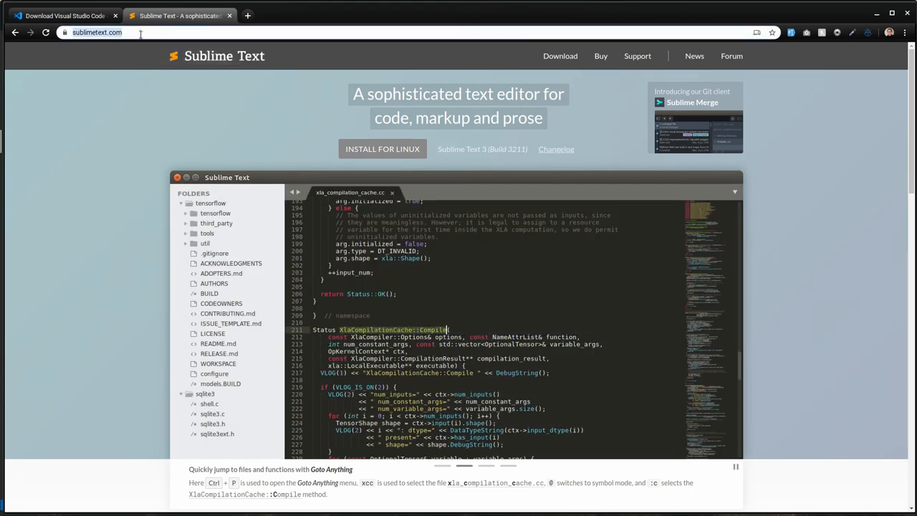
text(python)
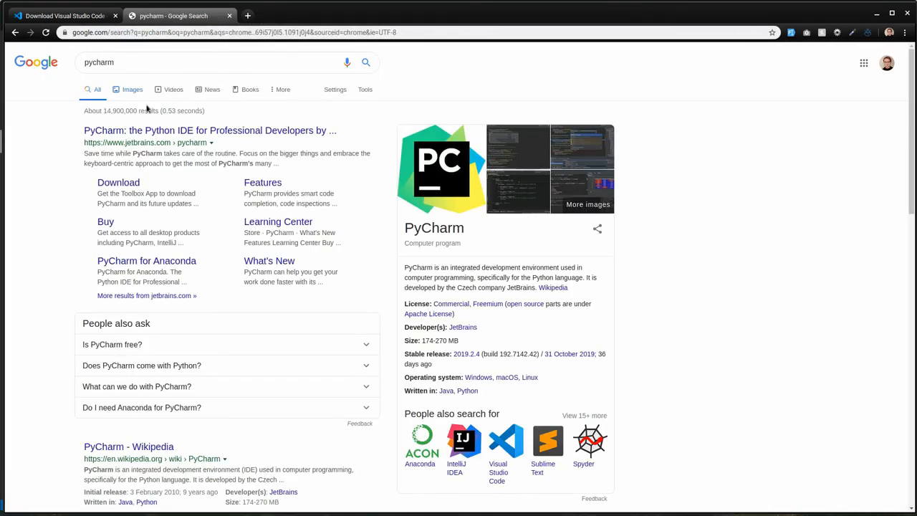
Open JetBrains' PyCharm page from the results and scroll through its productivity features.
click(209, 130)
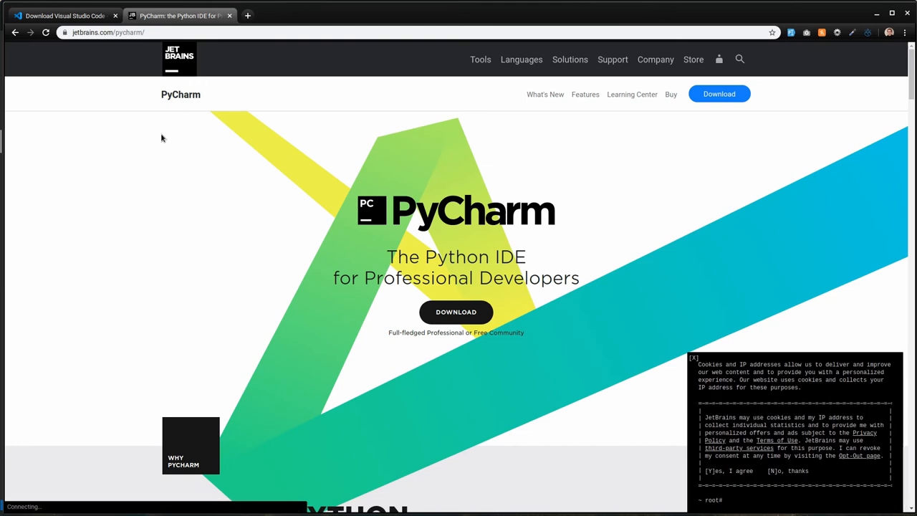
scroll(down, 3)
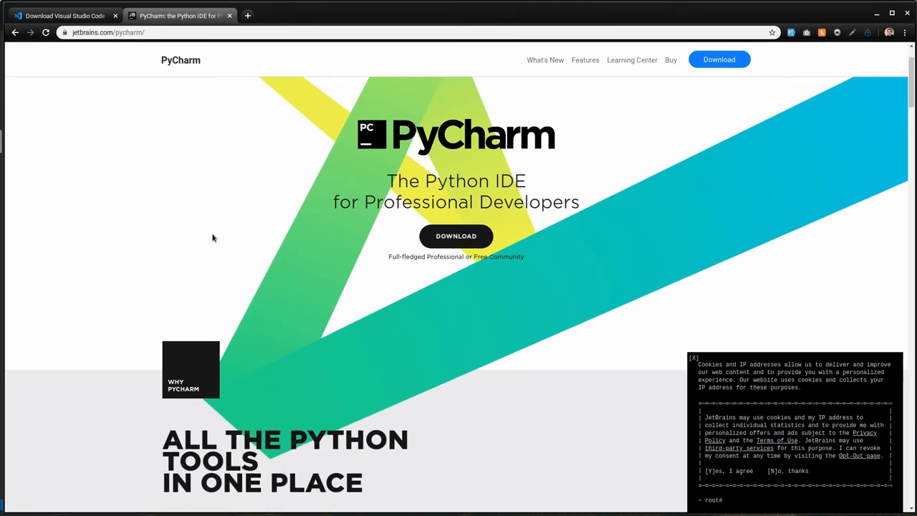
scroll(down, 3)
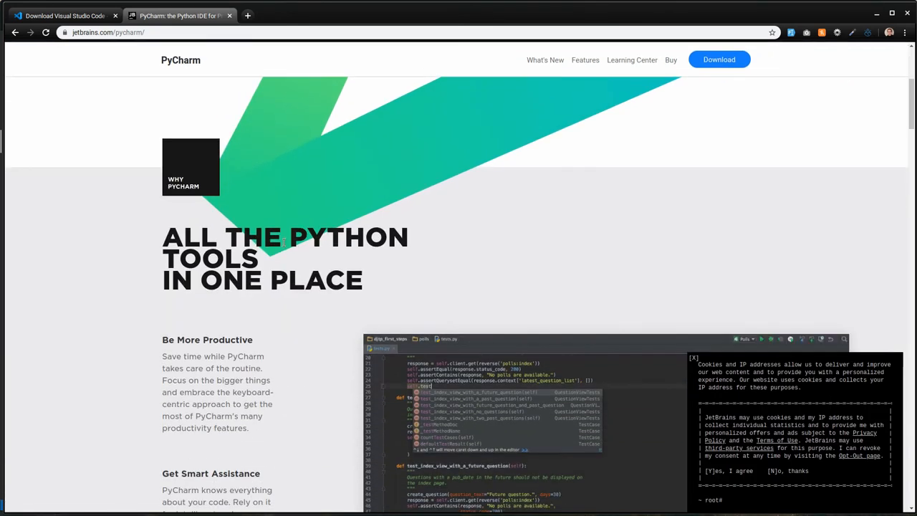
scroll(down, 3)
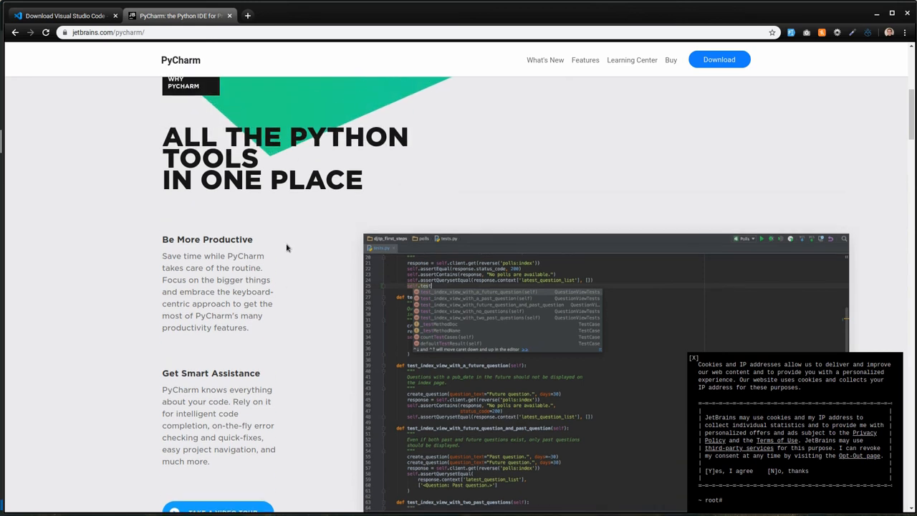
scroll(down, 3)
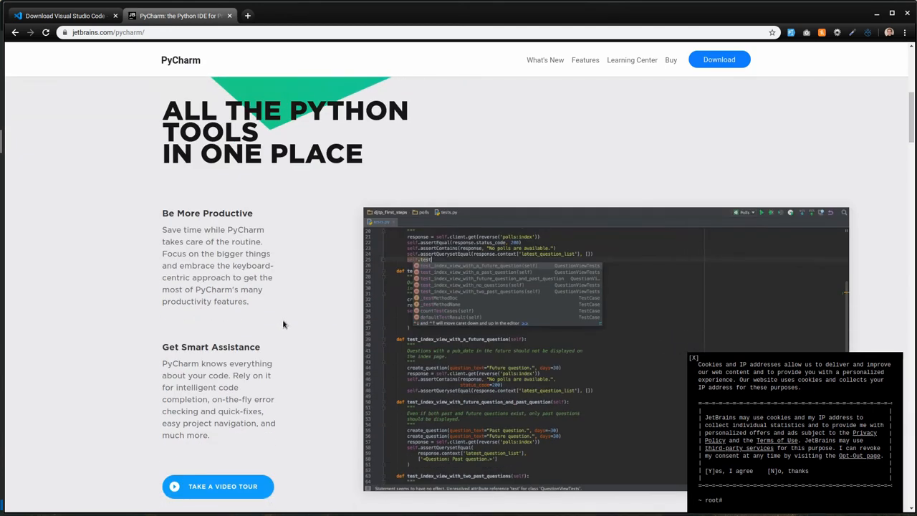
scroll(down, 3)
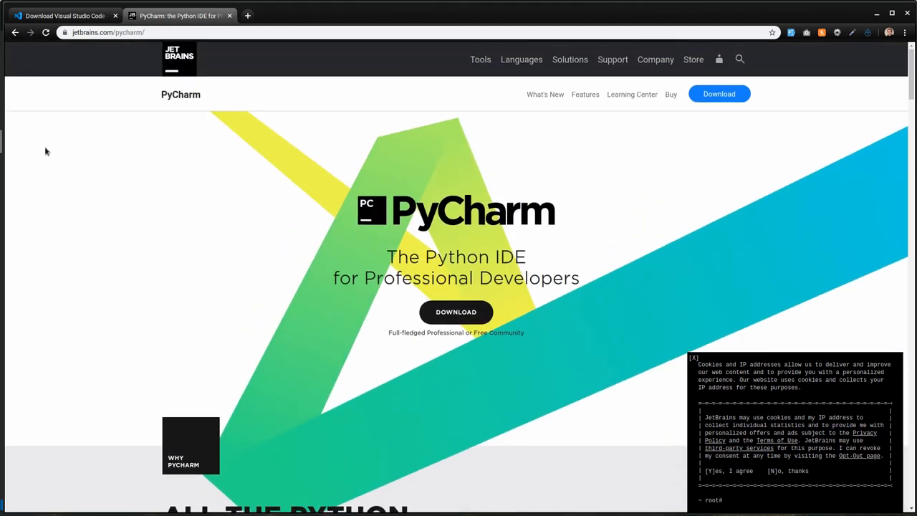
mouse_move(78, 160)
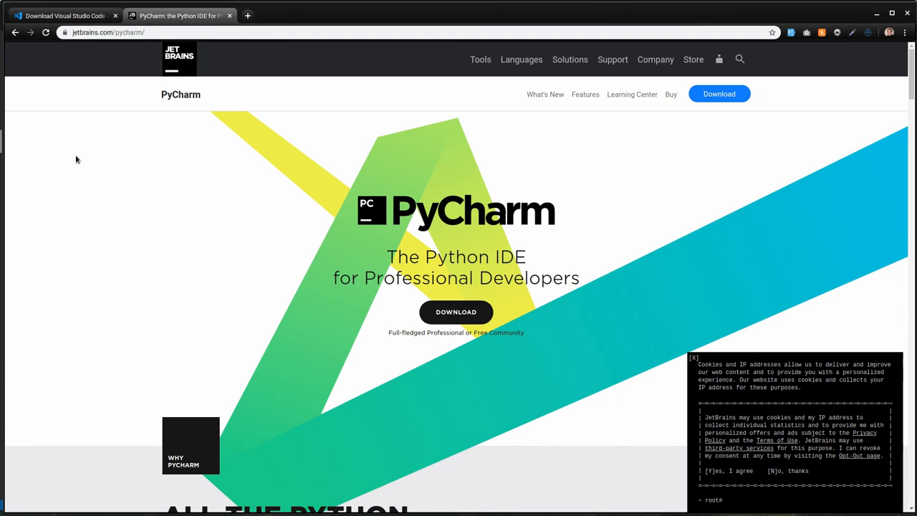
mouse_move(120, 150)
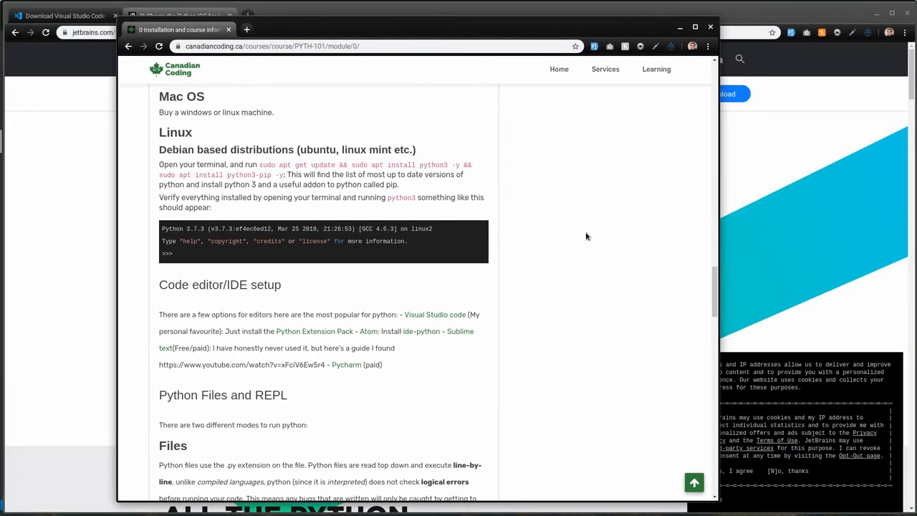
mouse_move(283, 164)
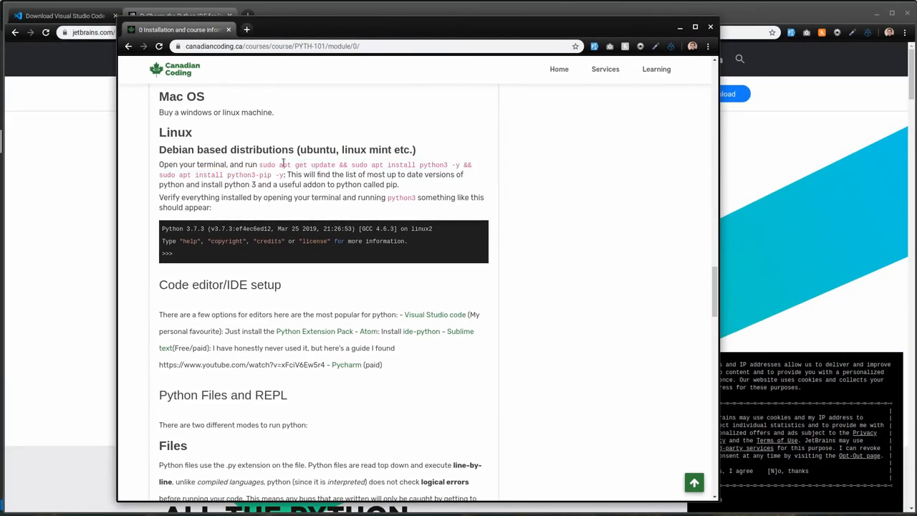
mouse_move(530, 318)
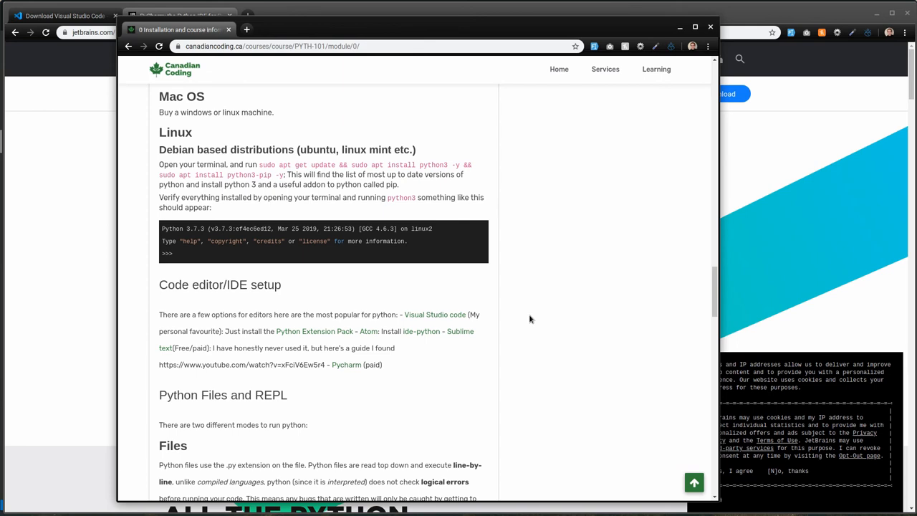
scroll(down, 3)
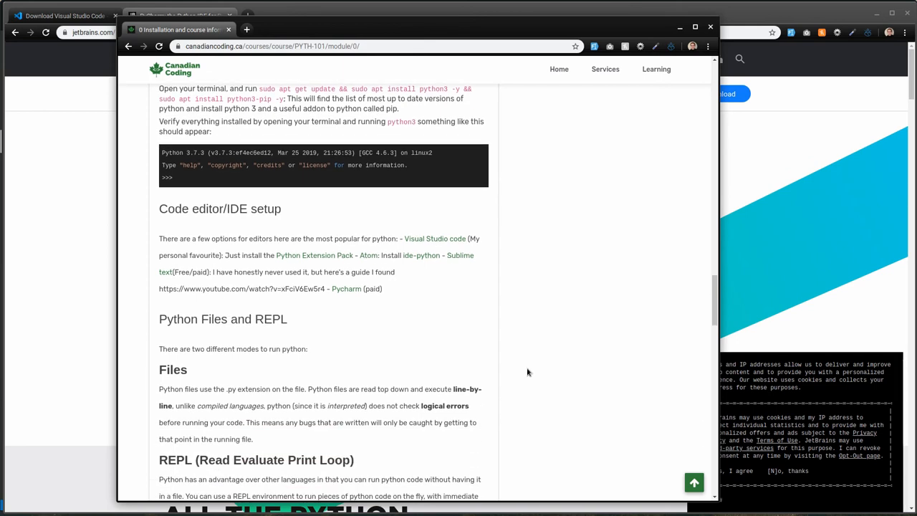
scroll(down, 3)
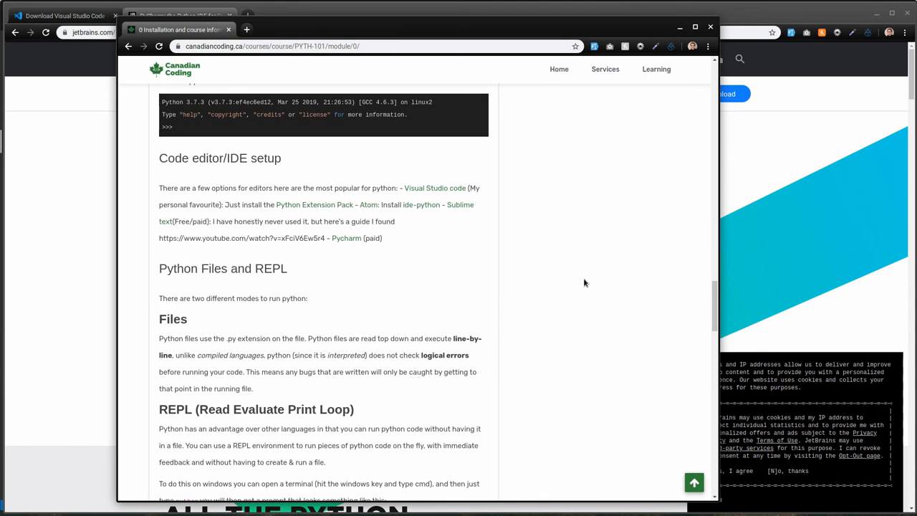
mouse_move(552, 299)
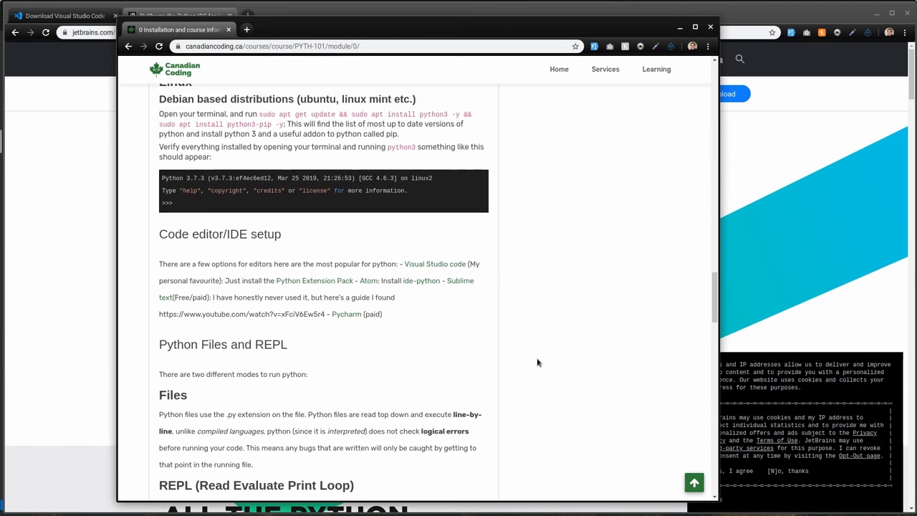
click(327, 46)
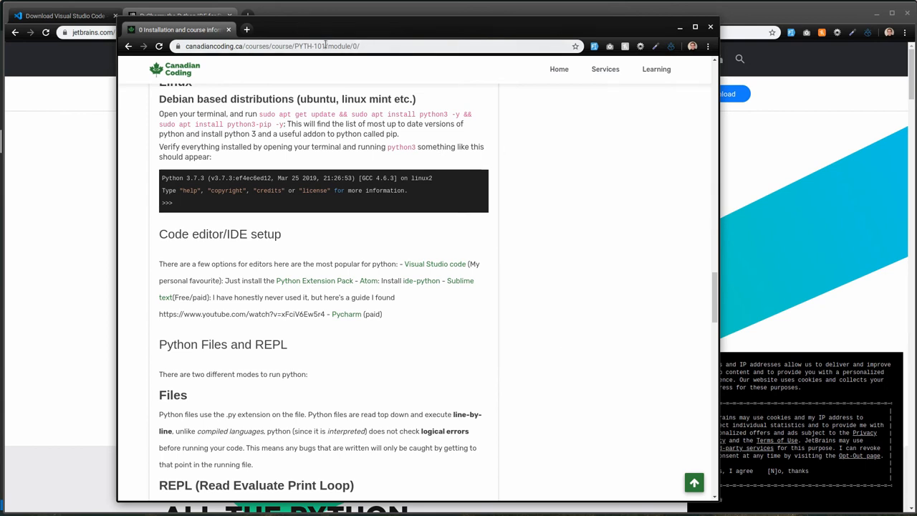
click(322, 46)
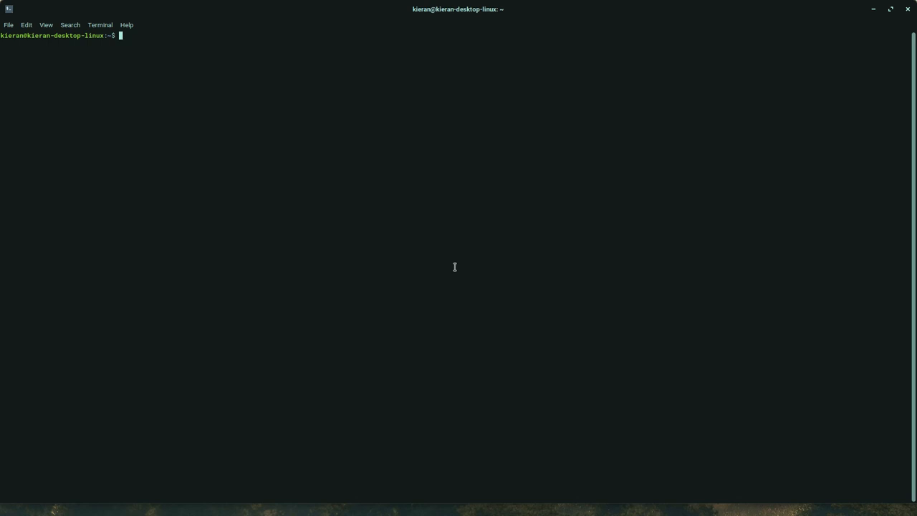
Run python to see it launch Python 2.7.15+, then stop the interpreter.
text(pyt)
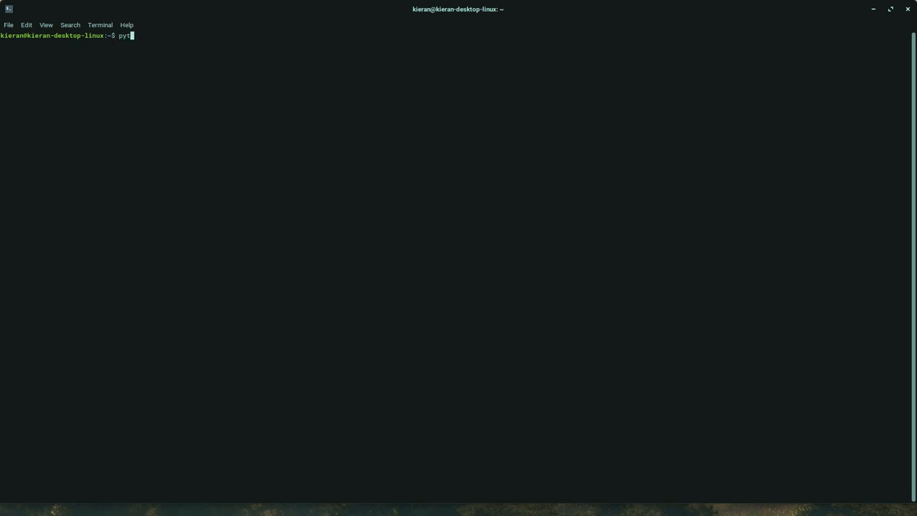
key(Return)
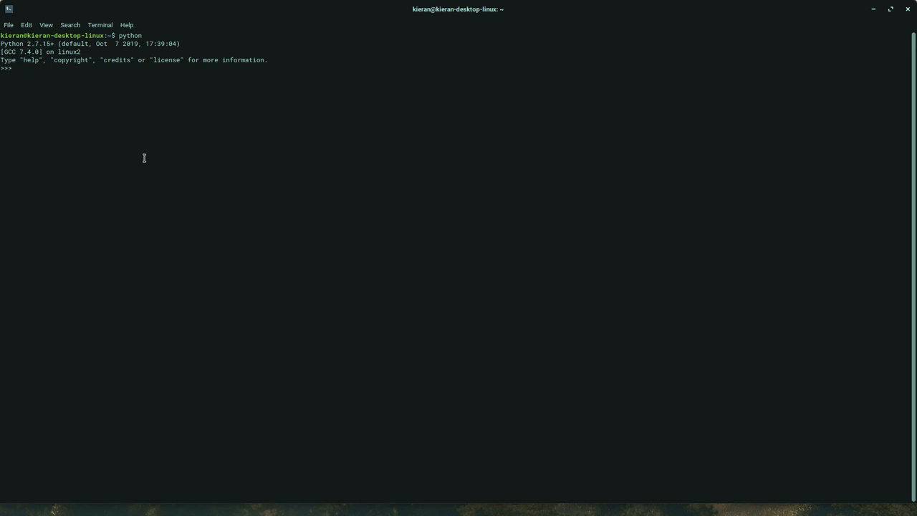
key(ctrl+z)
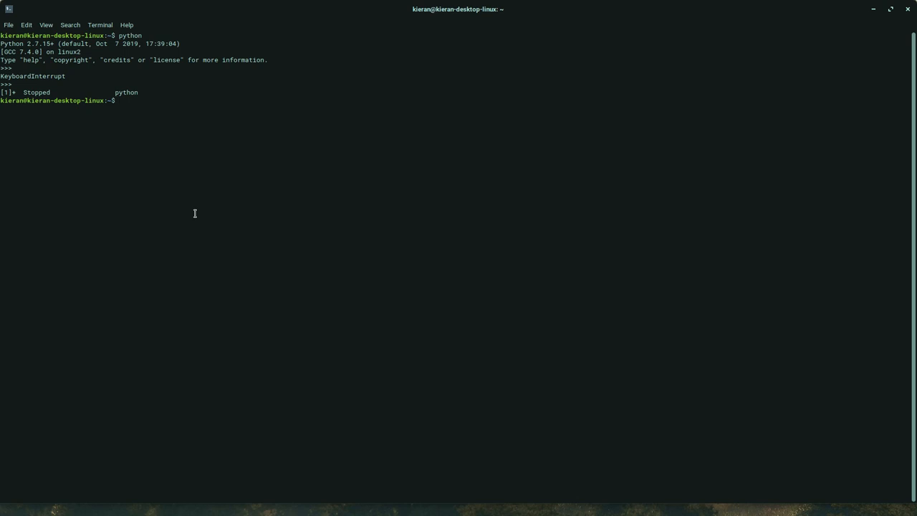
Run python3 to see it launch Python 3.6.9, stop it, and start typing a code command.
text(python3)
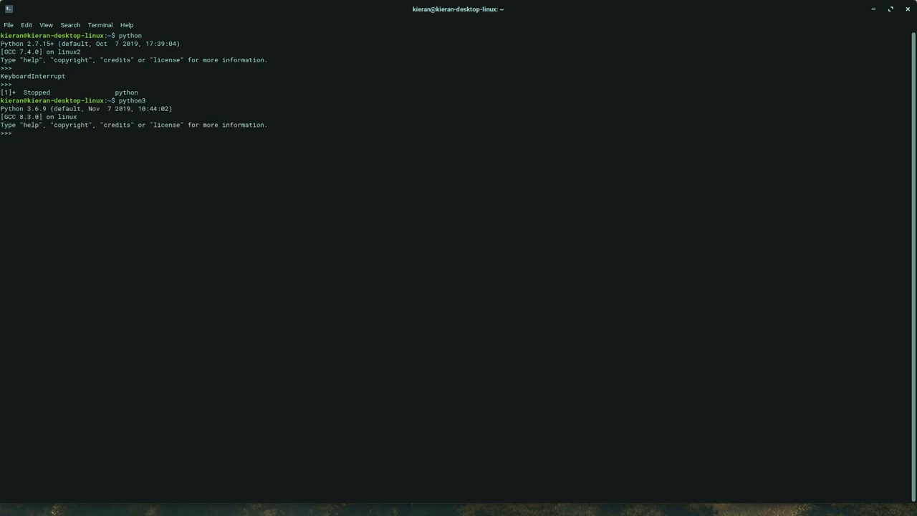
key(ctrl+z)
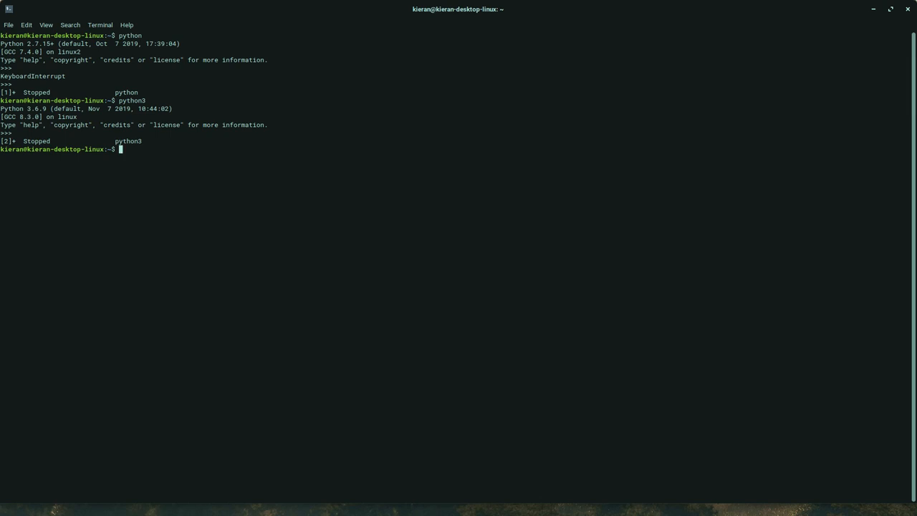
text(code)
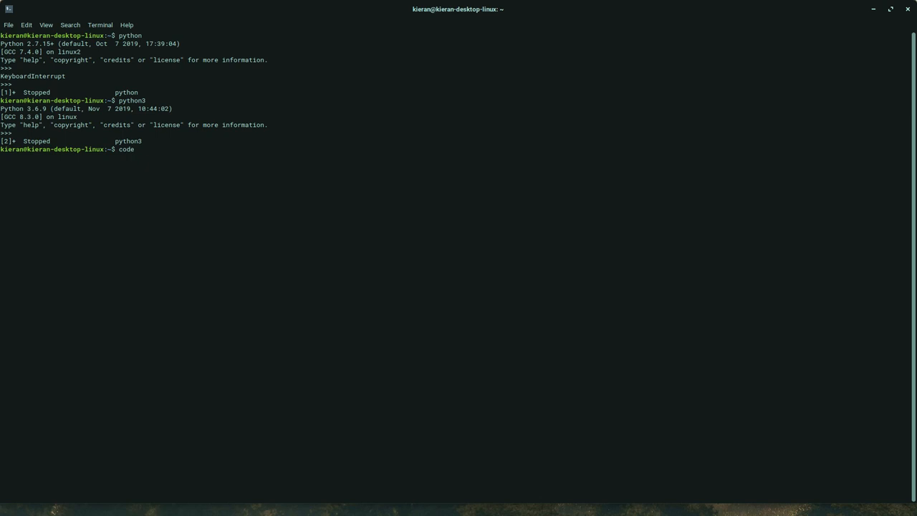
Run code ~/.bashrc to open .bashrc in Visual Studio Code.
text(~)
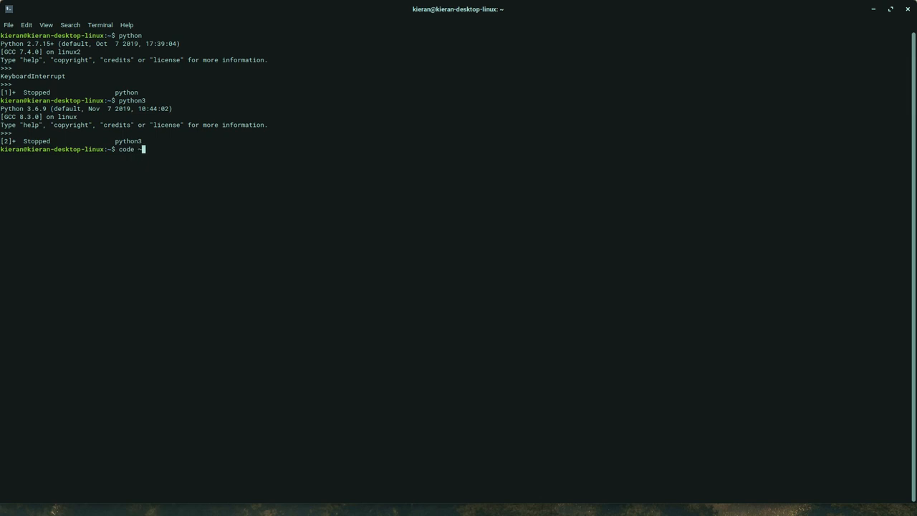
text(/.bashrc)
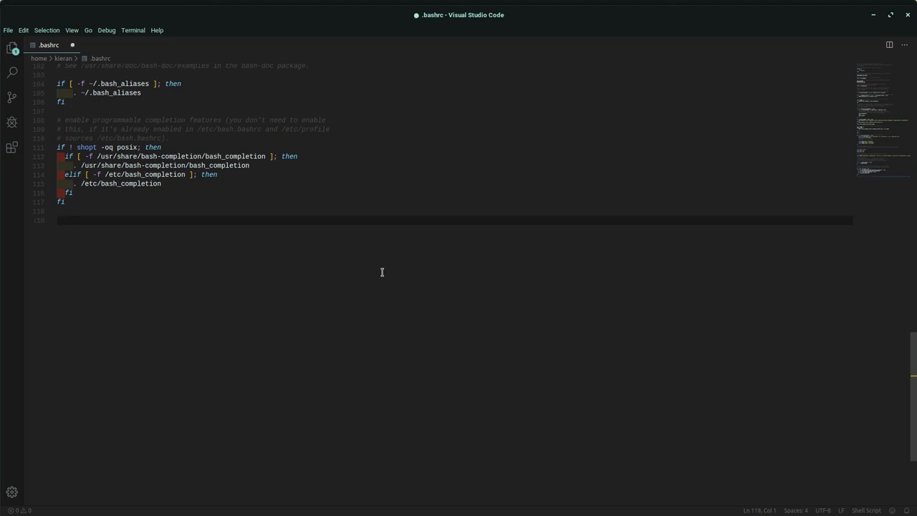
Append alias python="python3" and alias pip="pip3" to the end of .bashrc and save.
text(alias)
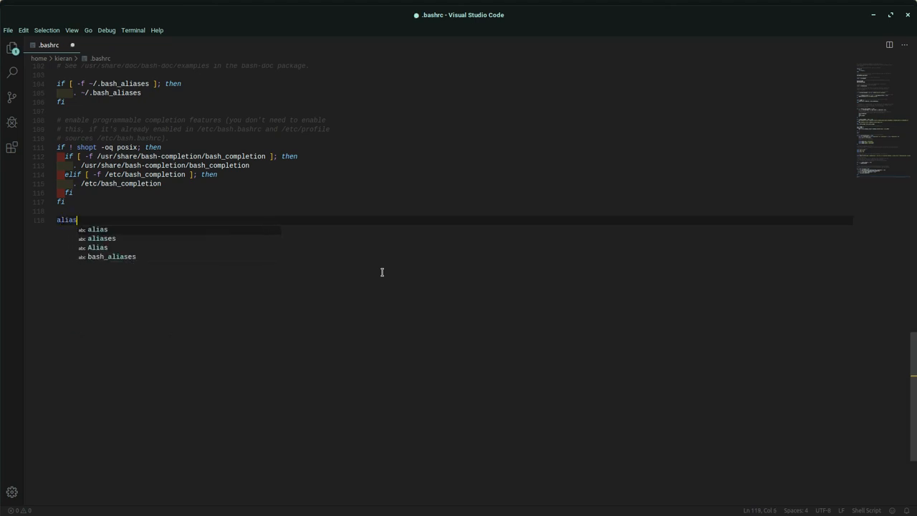
text(python=)
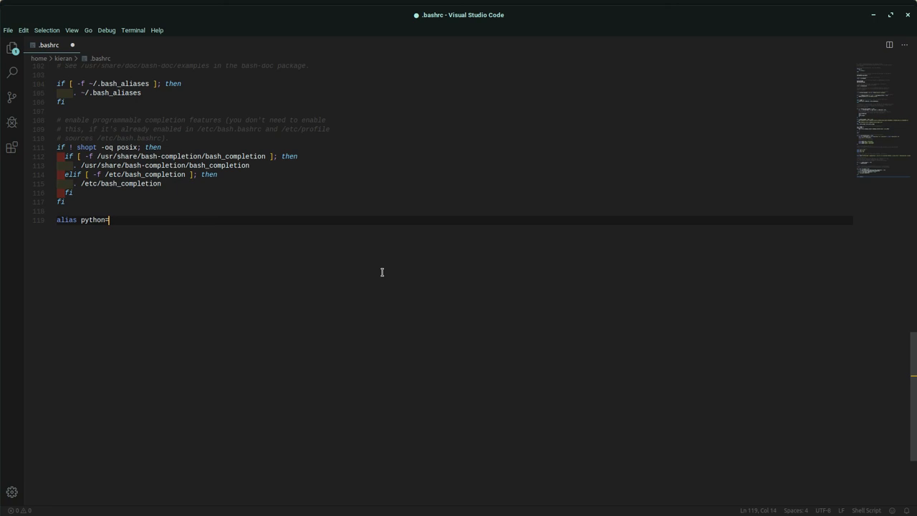
text("p)
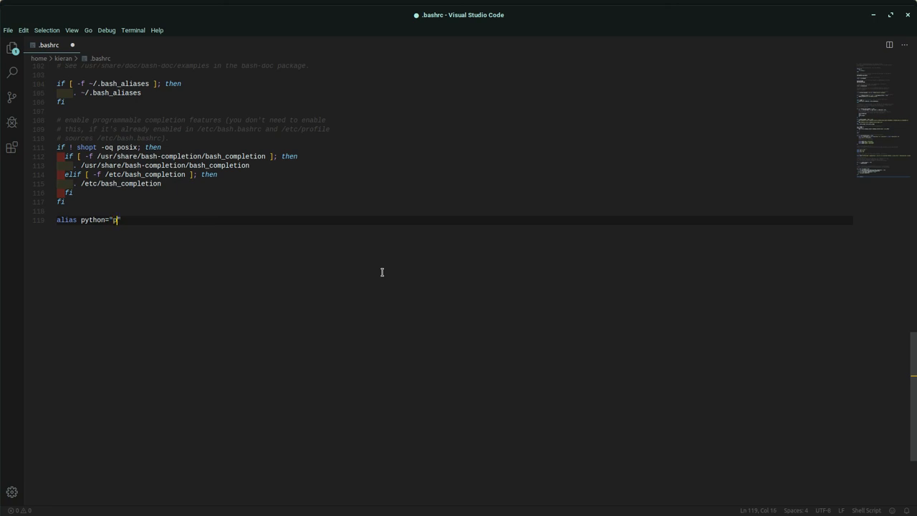
text(ython3)
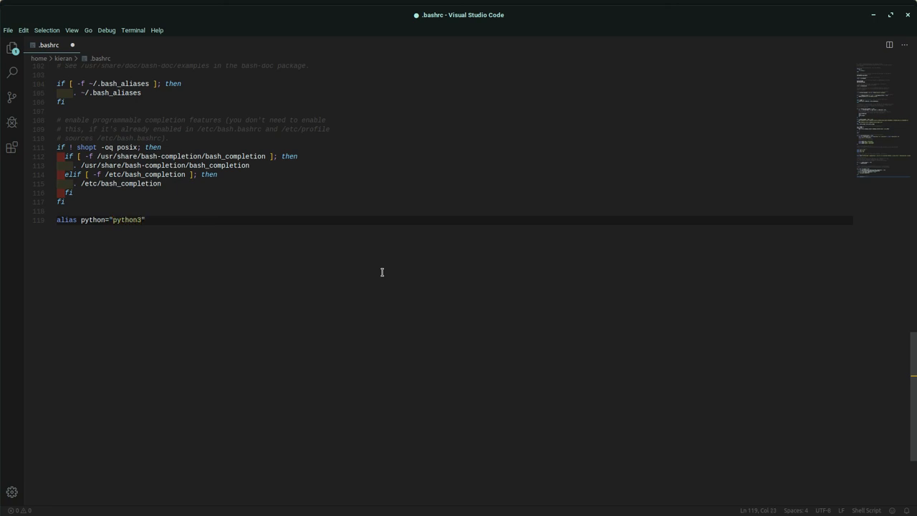
text(alis)
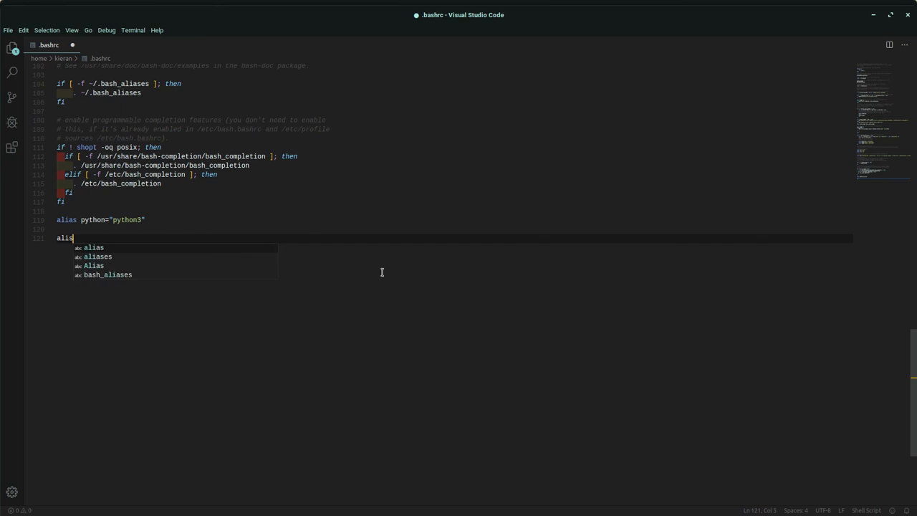
text(alias pip)
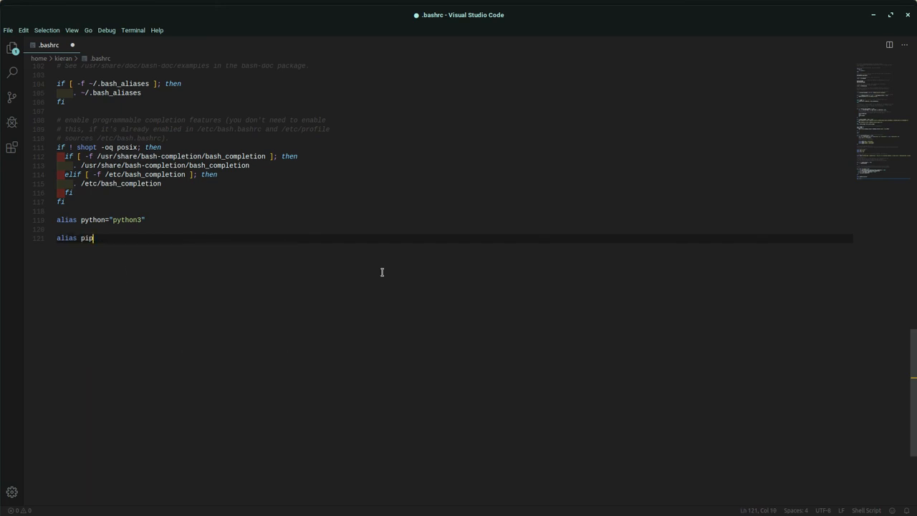
text(="pip3")
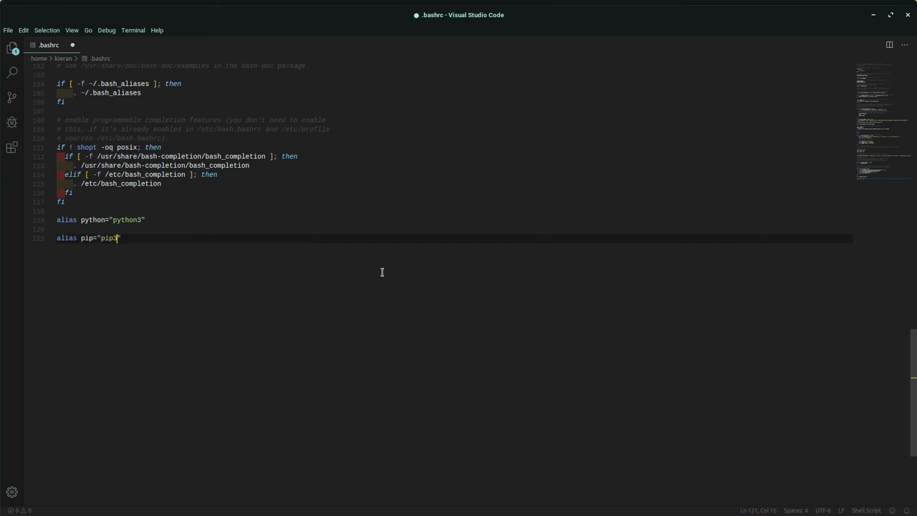
key(ctrl+s)
text(source ~)
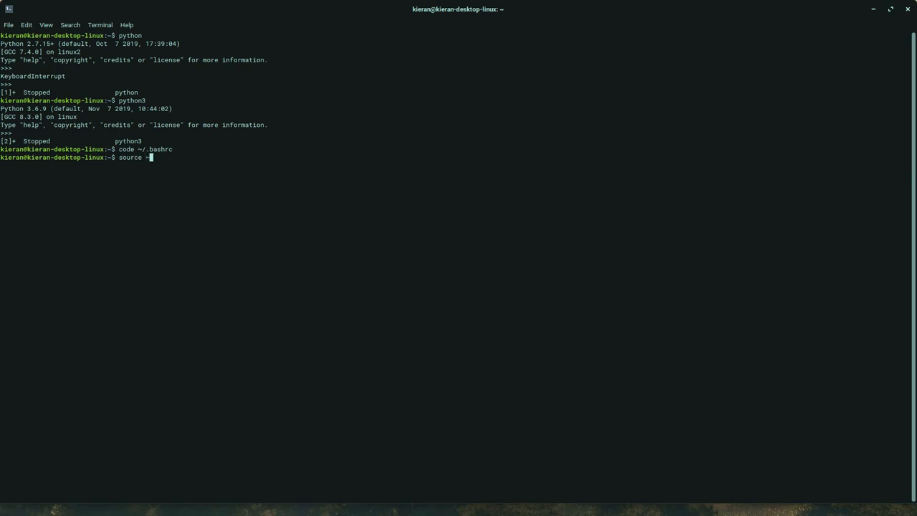
Source ~/.bashrc, then confirm python launches Python 3.6.9 and pip reports 9.0.1 for Python 3.6.
text(/.bashrc)
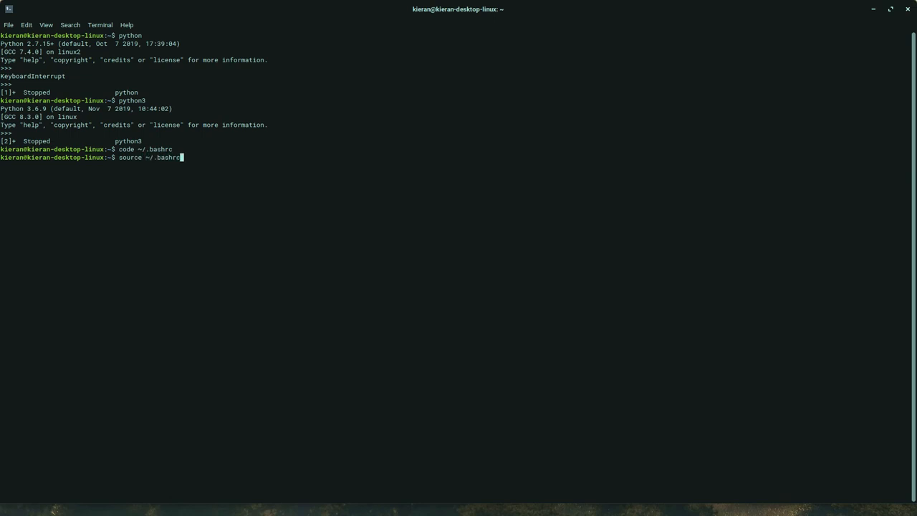
text(python)
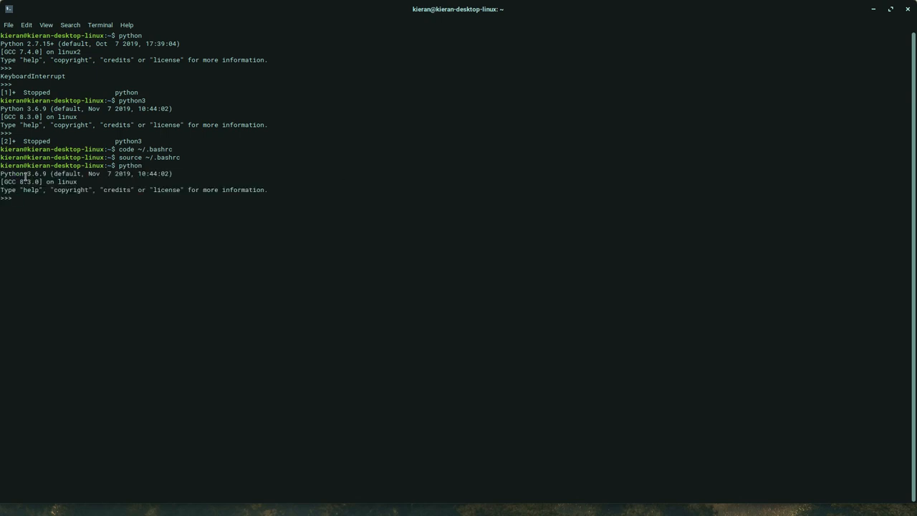
double_click(36, 174)
text(pip --version)
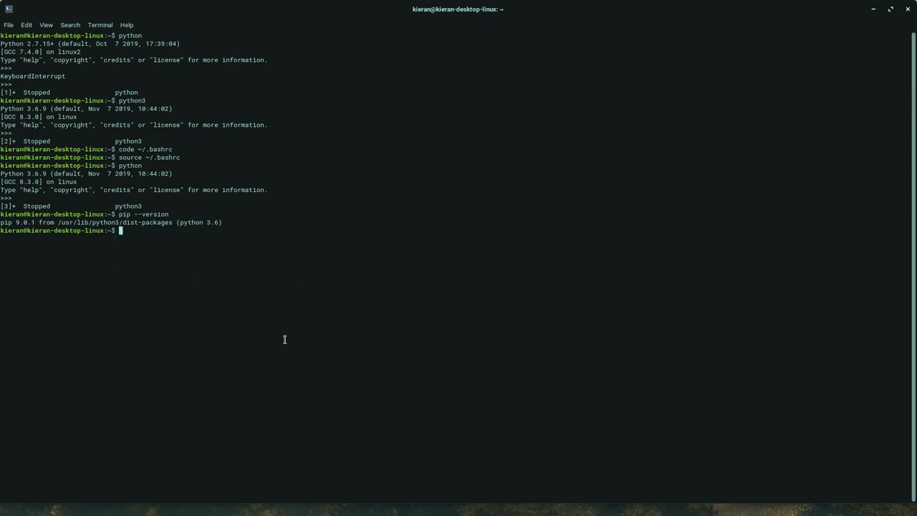
mouse_move(195, 261)
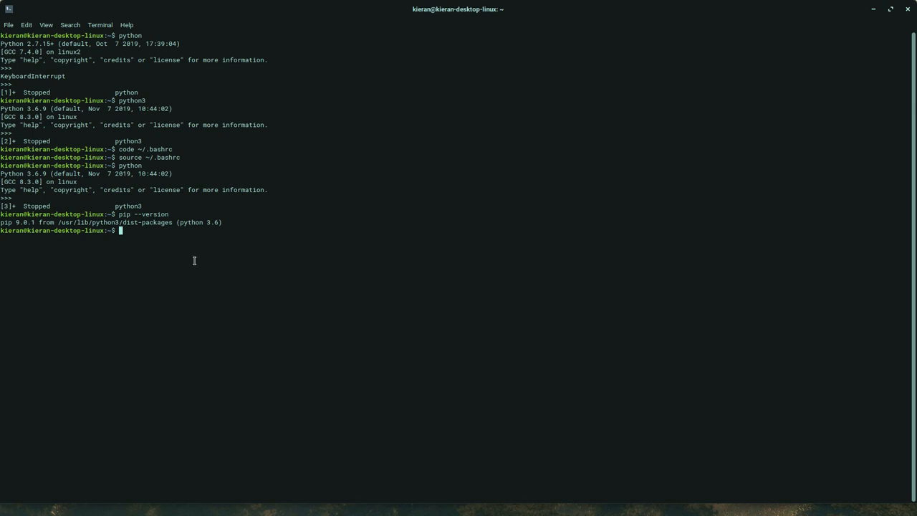
mouse_move(336, 275)
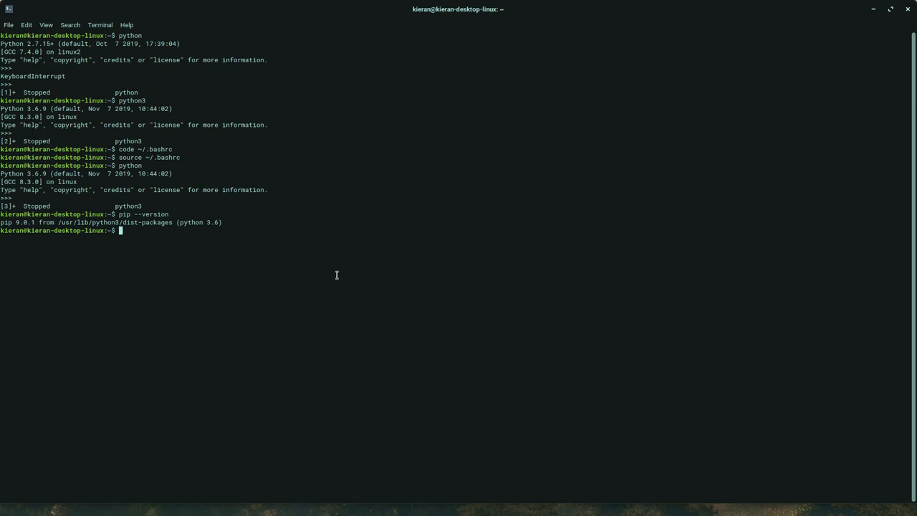